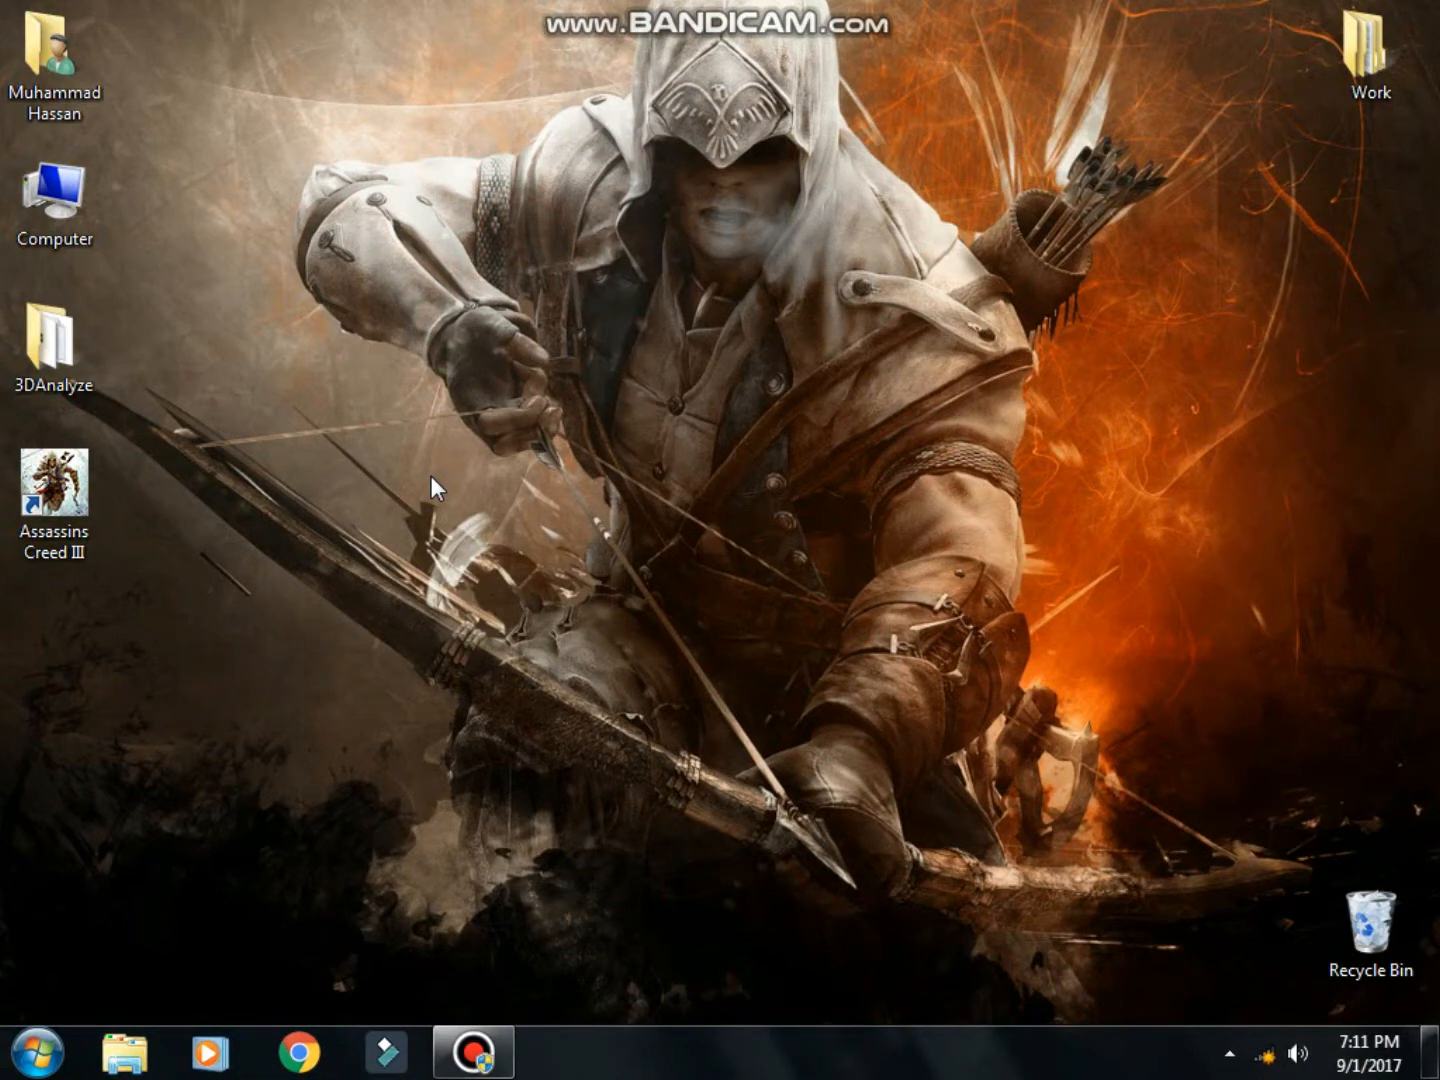
Launch 3DAnalyze and load AC3SP from D:\Assassins Creed III as the target game
{"action": "double_click", "coordinate": [57, 357]}
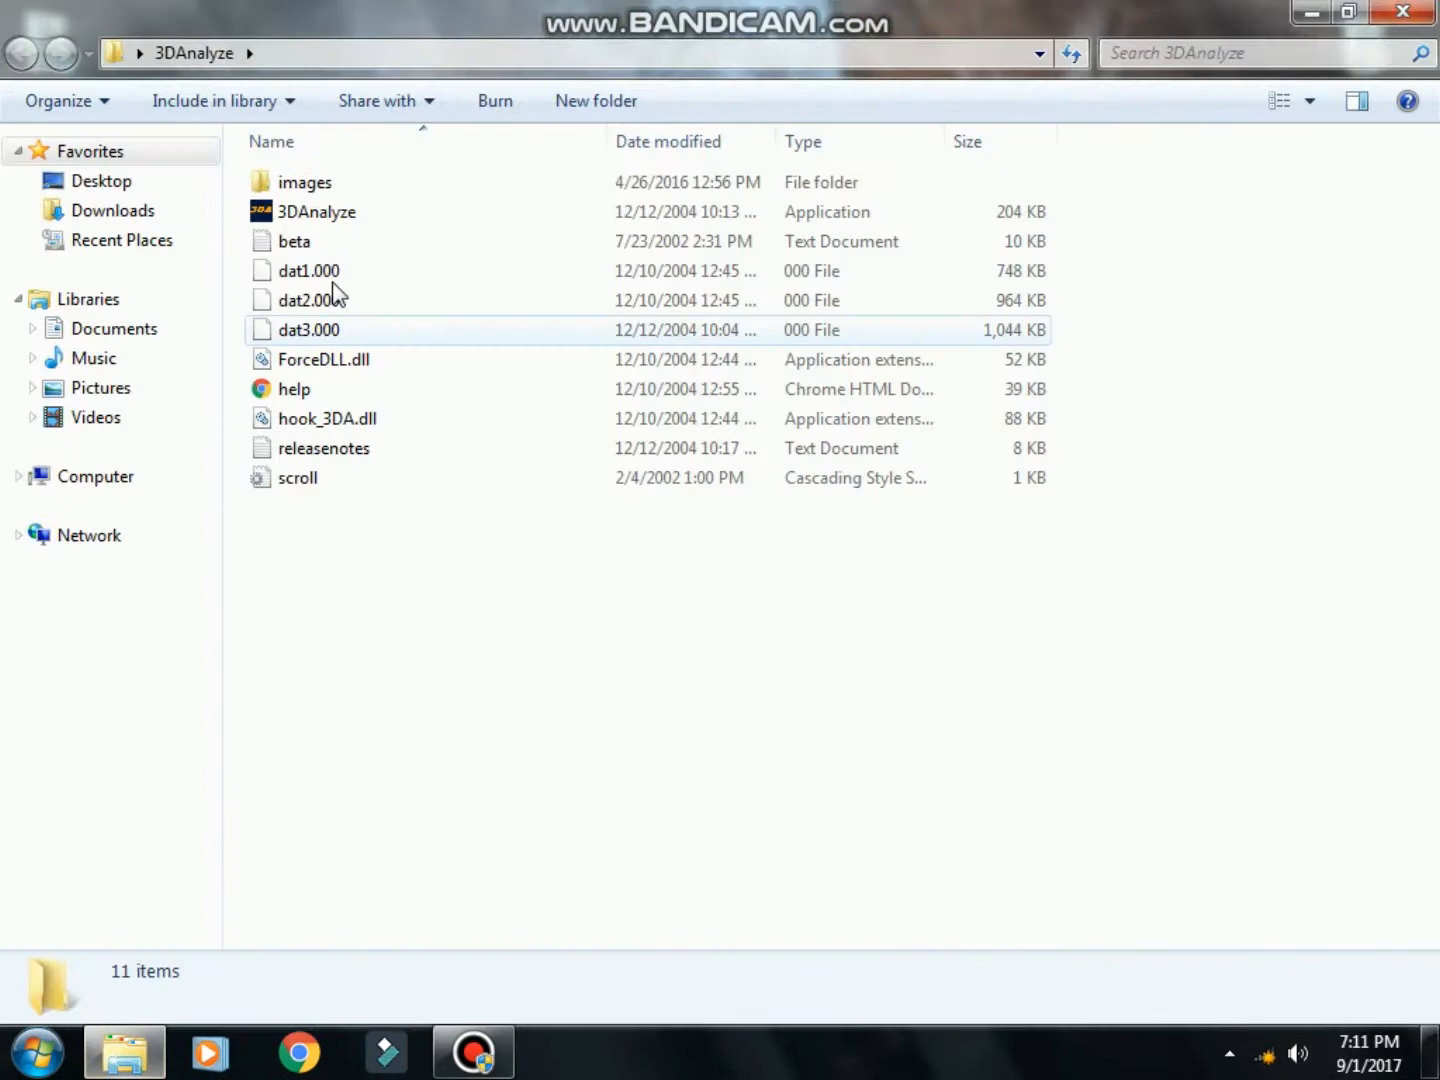
{"action": "double_click", "coordinate": [316, 211]}
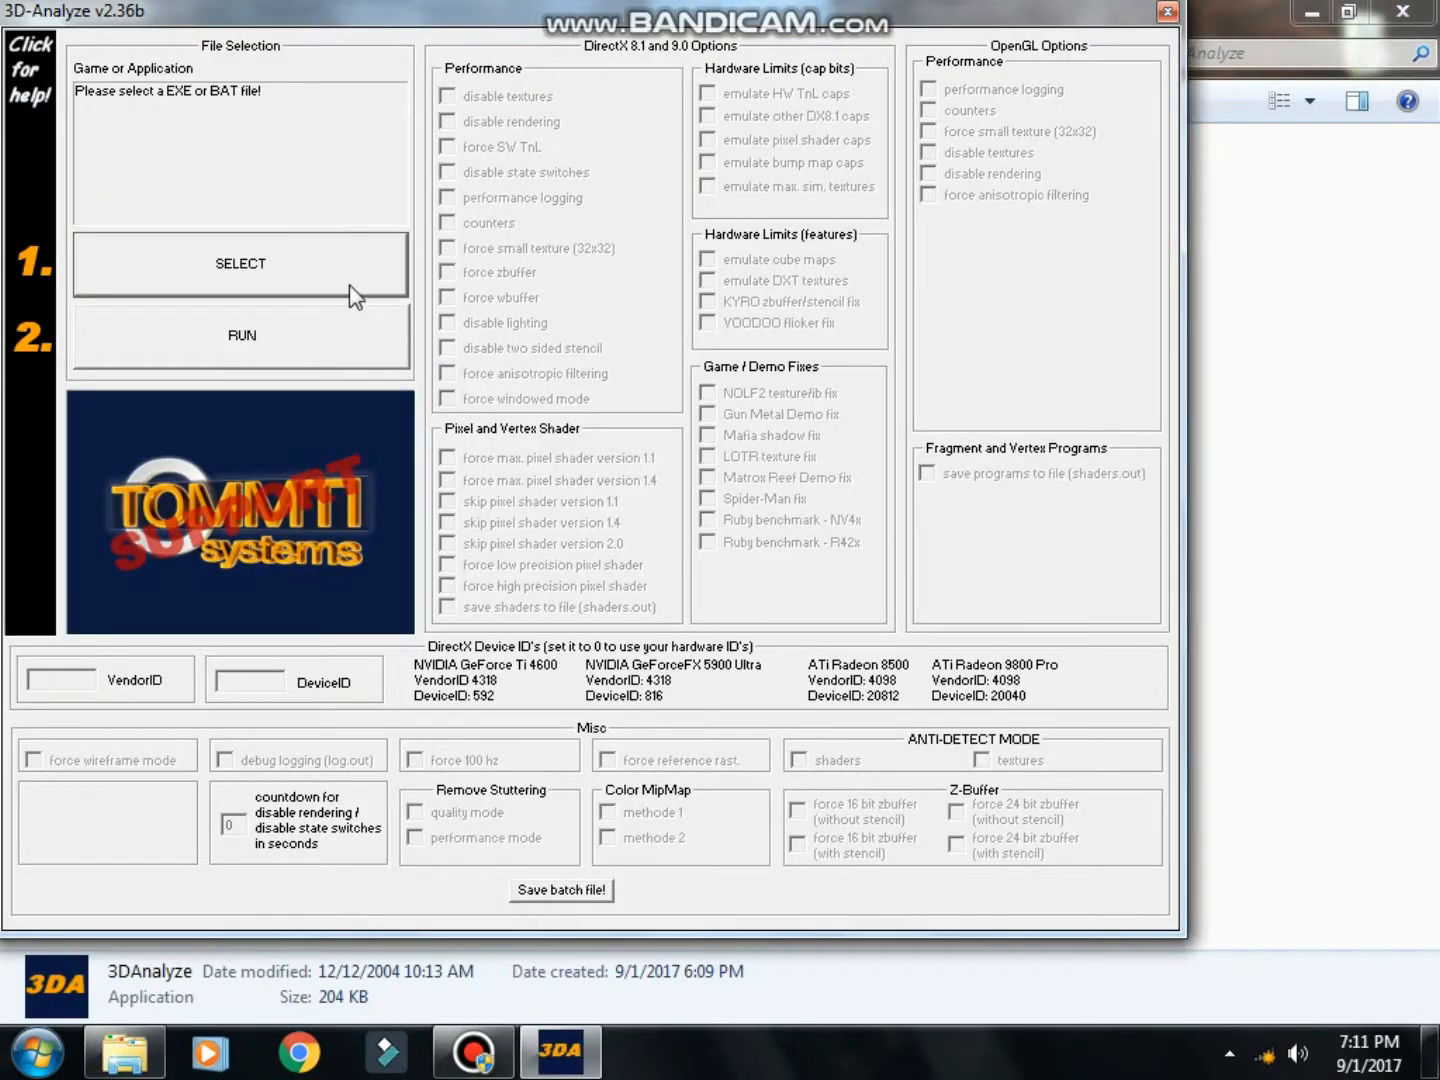
{"action": "left_click", "coordinate": [240, 263]}
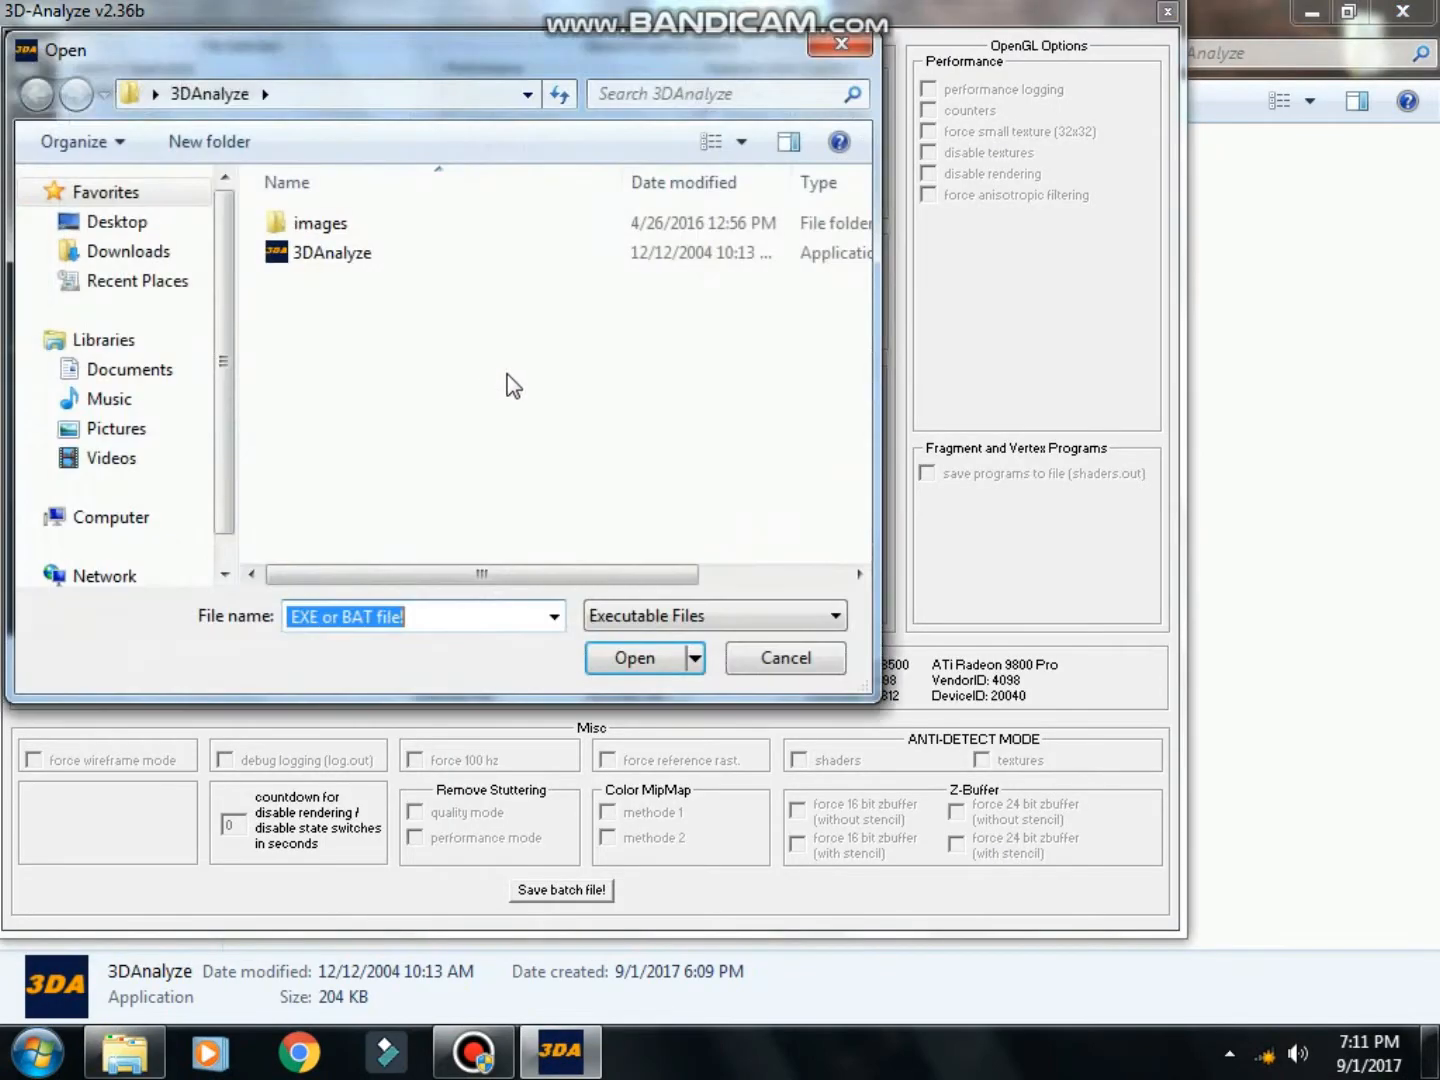
{"action": "left_click", "coordinate": [110, 517]}
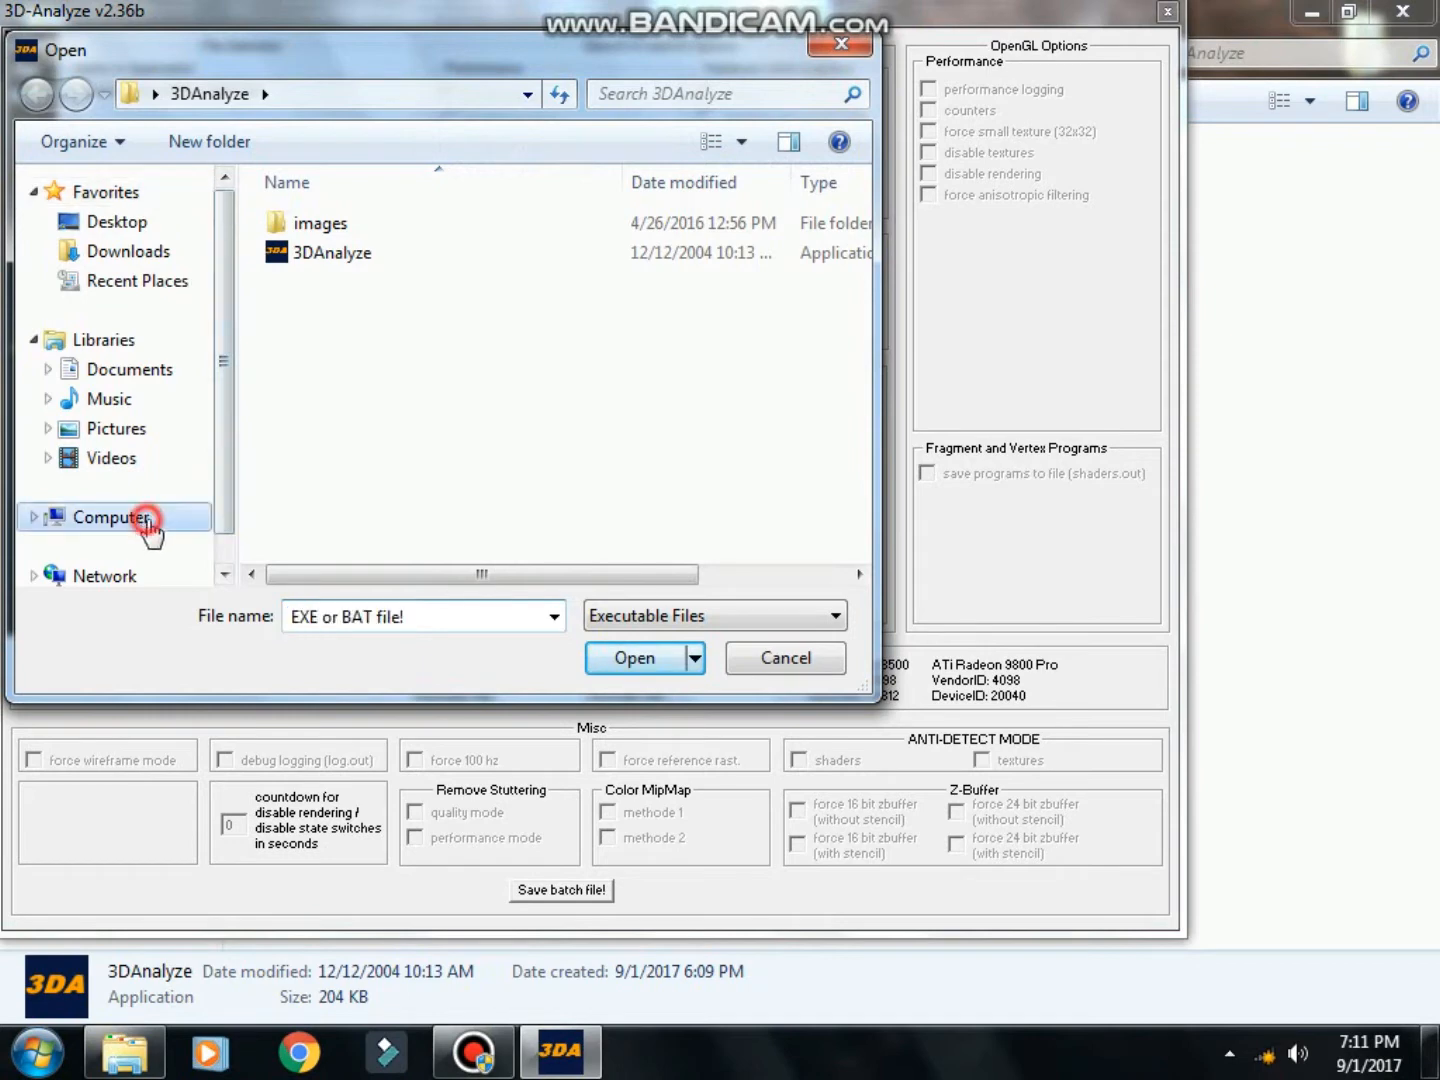
{"action": "left_click", "coordinate": [110, 517]}
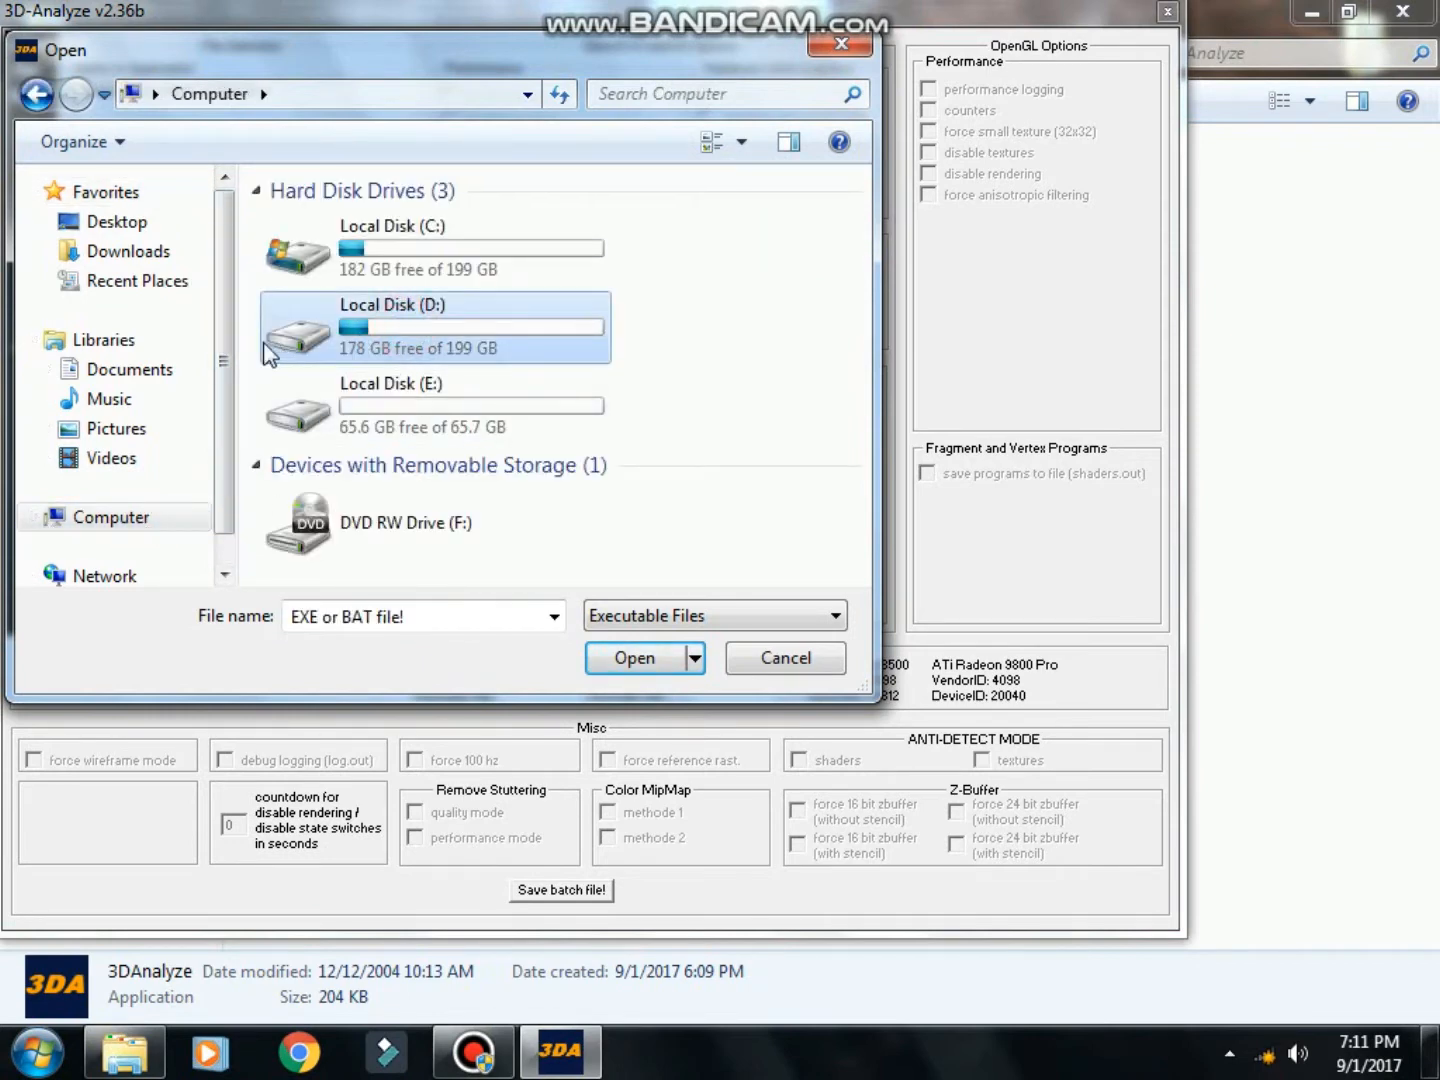
{"action": "double_click", "coordinate": [435, 326]}
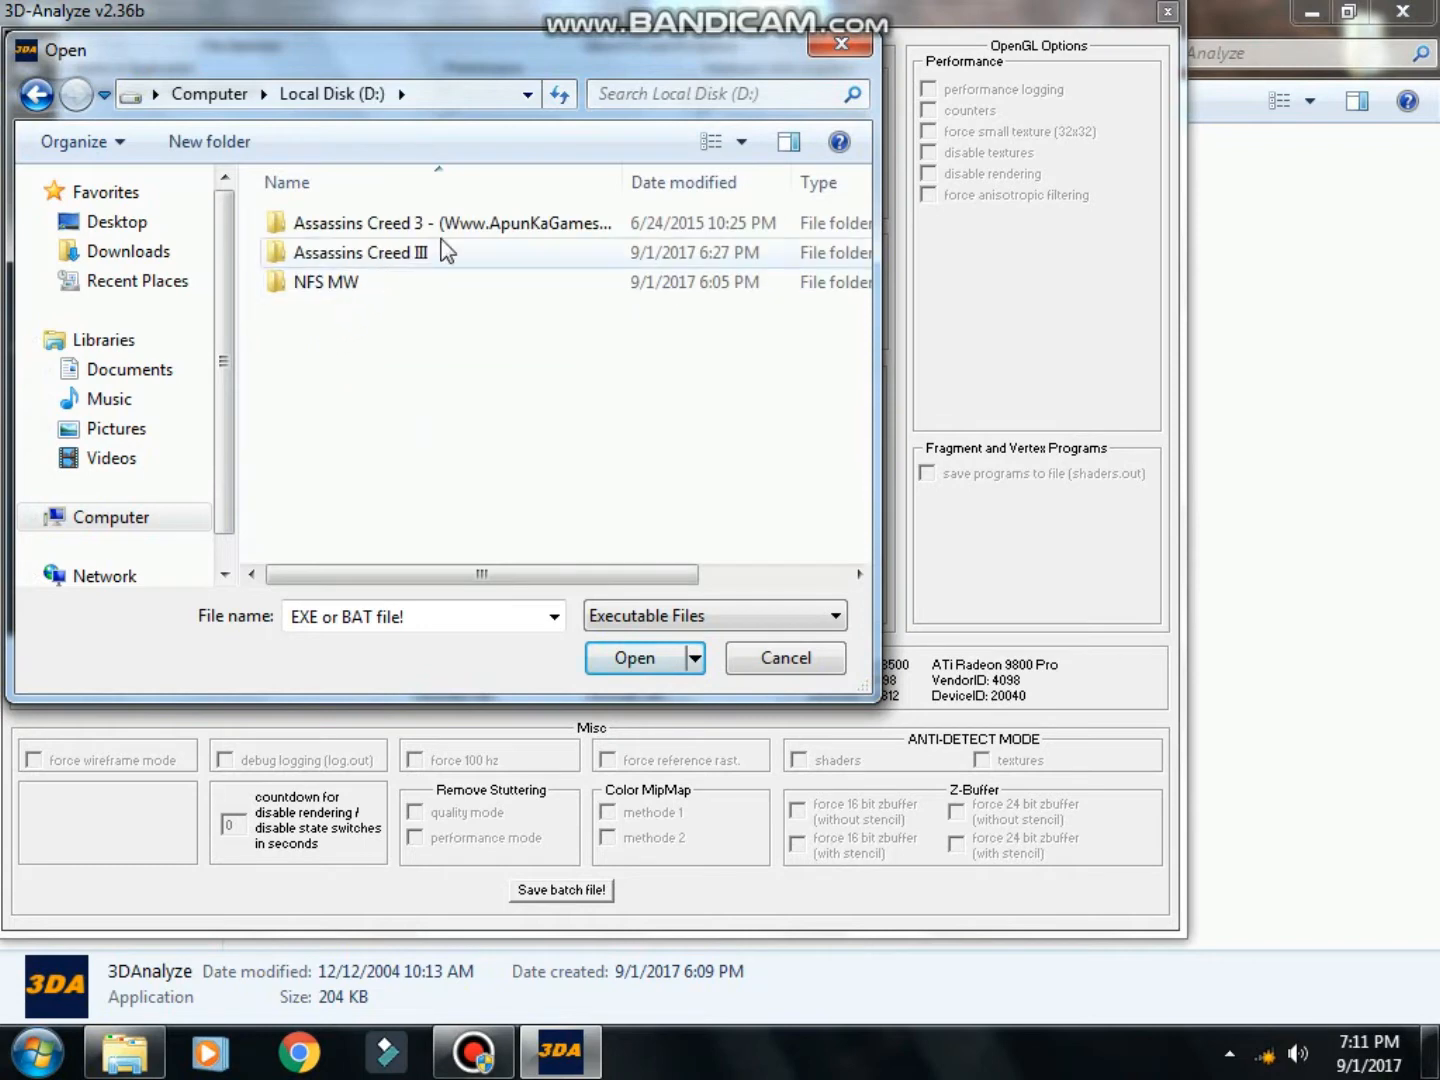
{"action": "double_click", "coordinate": [360, 252]}
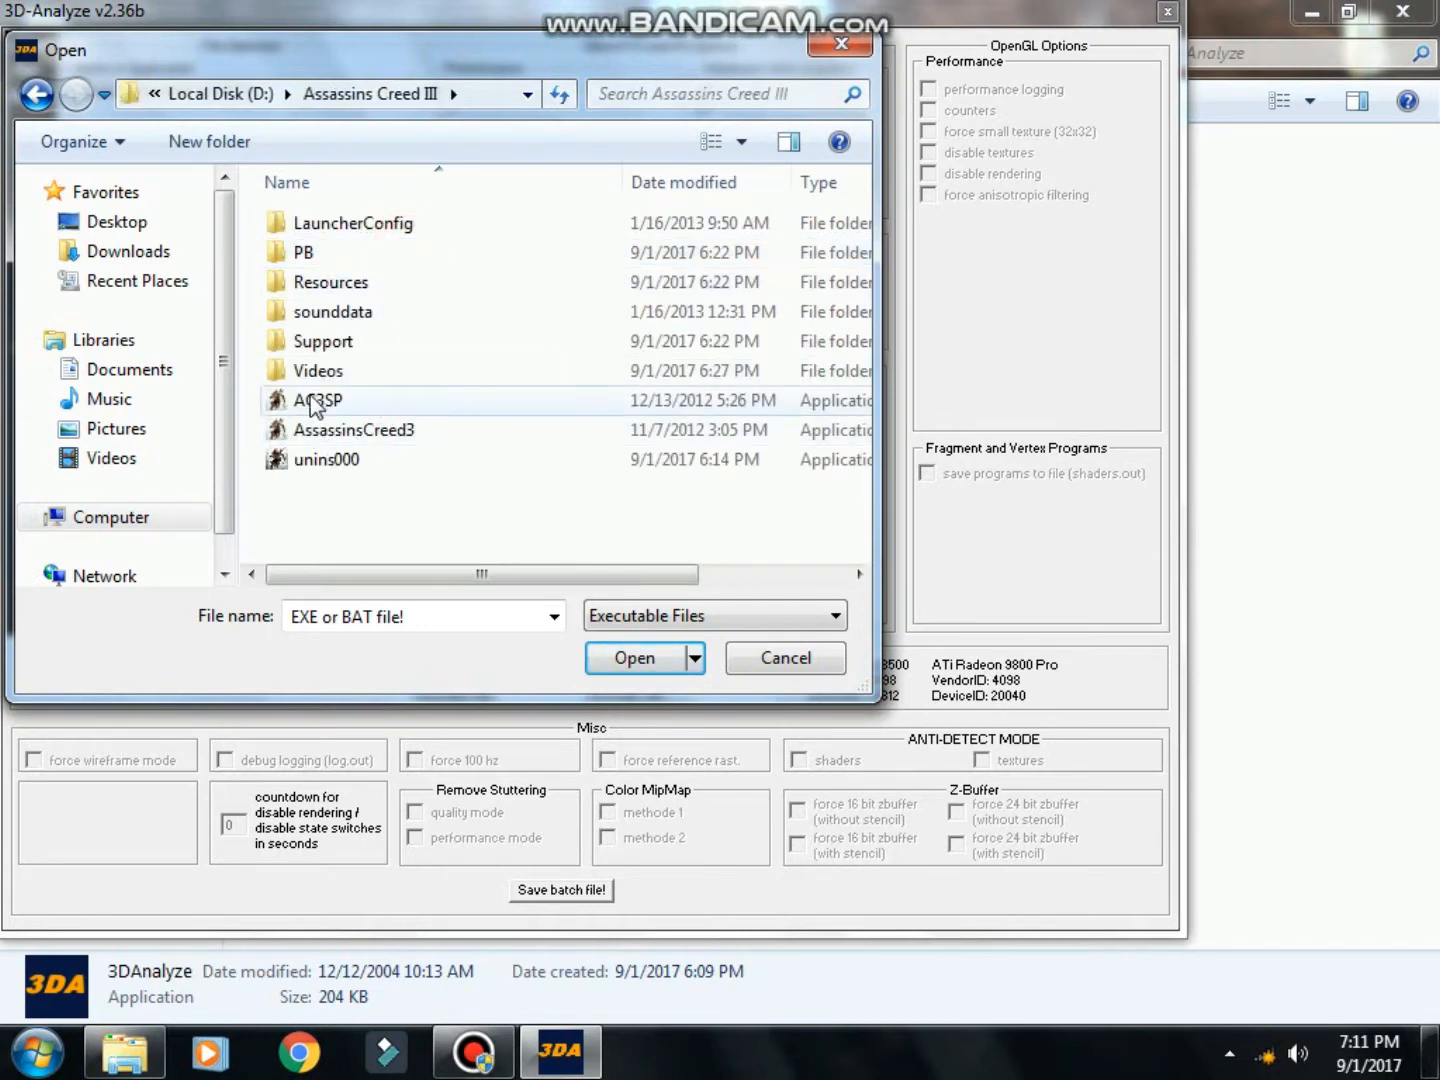
{"action": "left_click", "coordinate": [317, 400]}
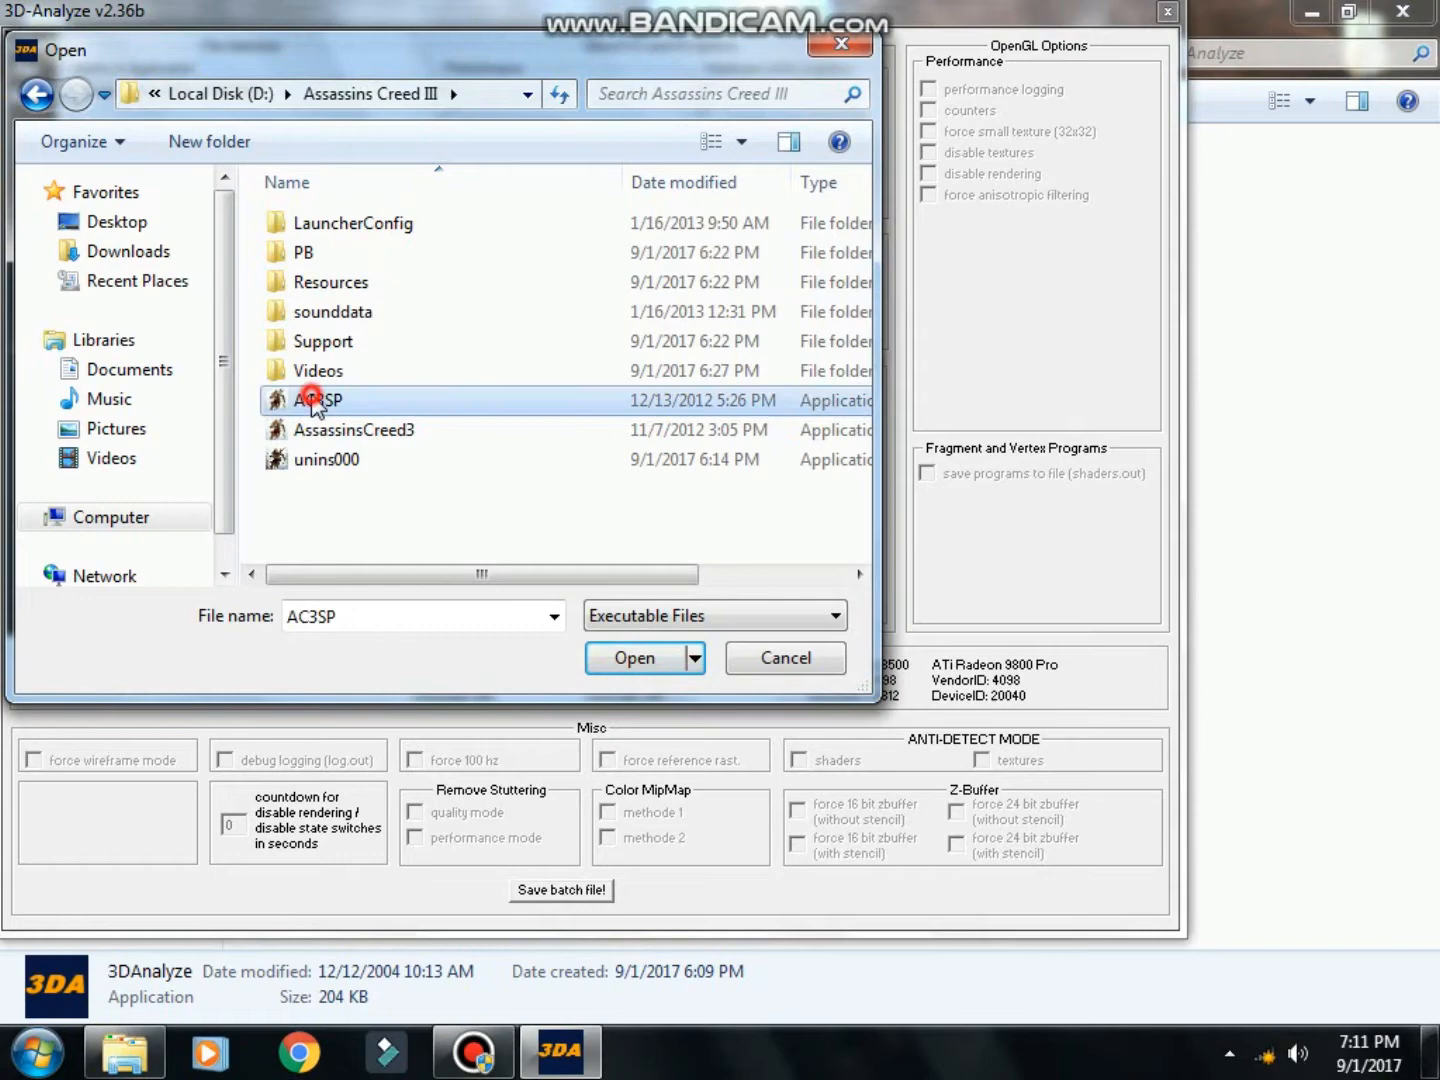
{"action": "left_click", "coordinate": [634, 657]}
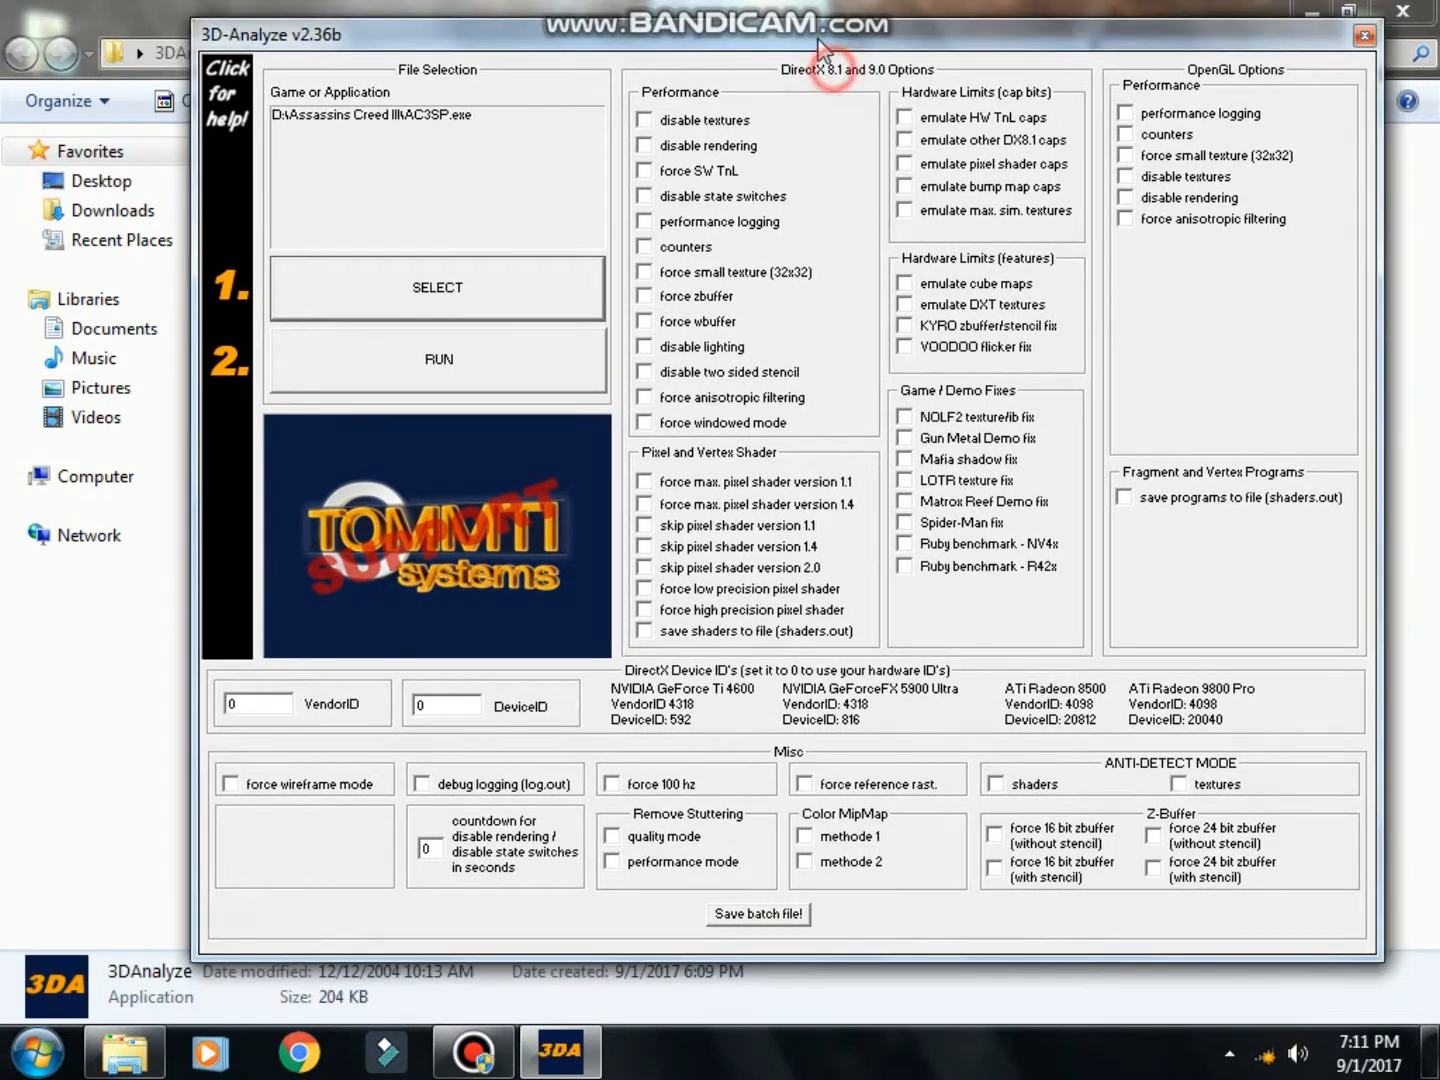
{"action": "mouse_move", "coordinate": [735, 145]}
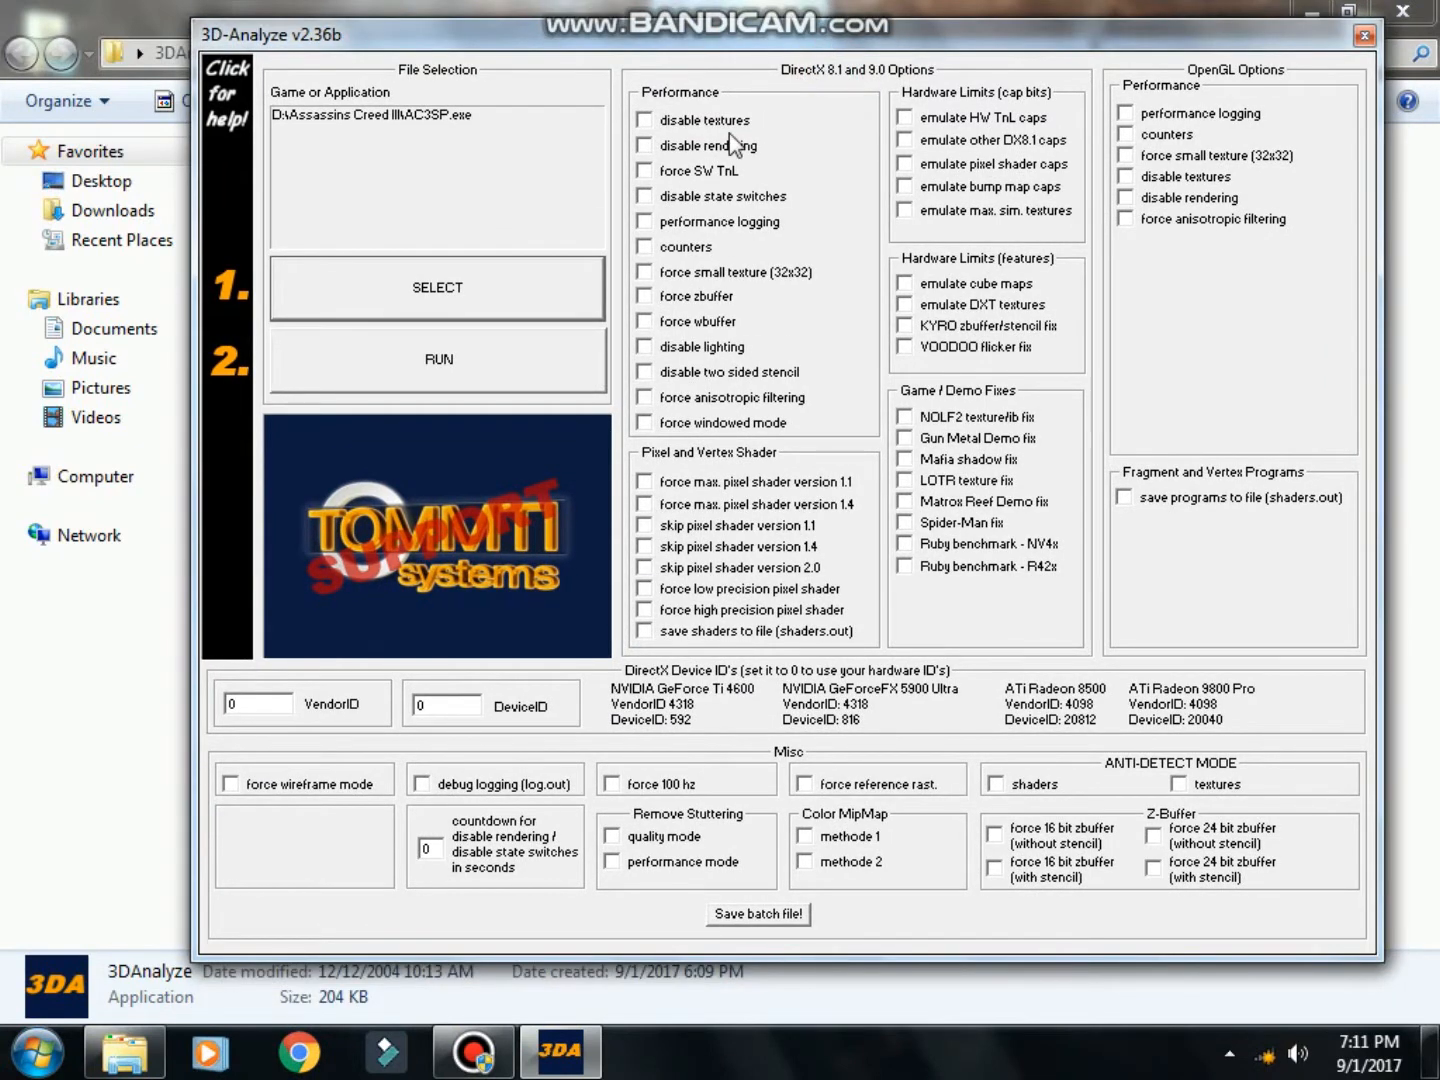
Enable disable textures, pixel shader tweaks, save shaders, anti-detect shaders and 16-bit z-buffer with stencil
{"action": "left_click", "coordinate": [643, 120]}
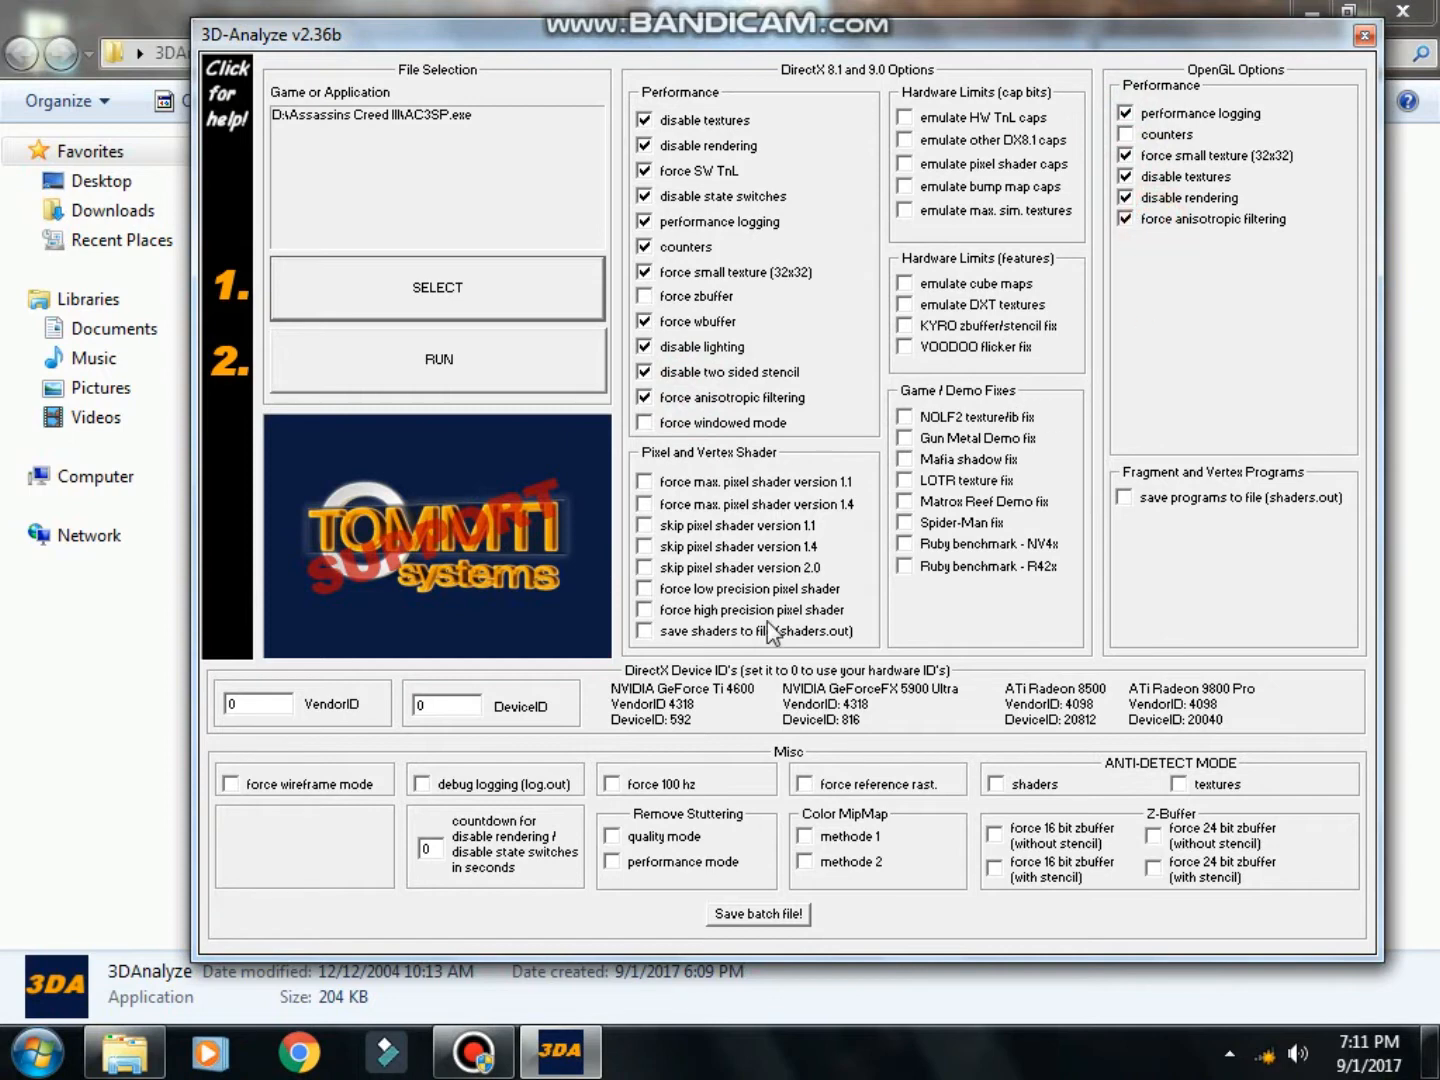
{"action": "left_click", "coordinate": [645, 504]}
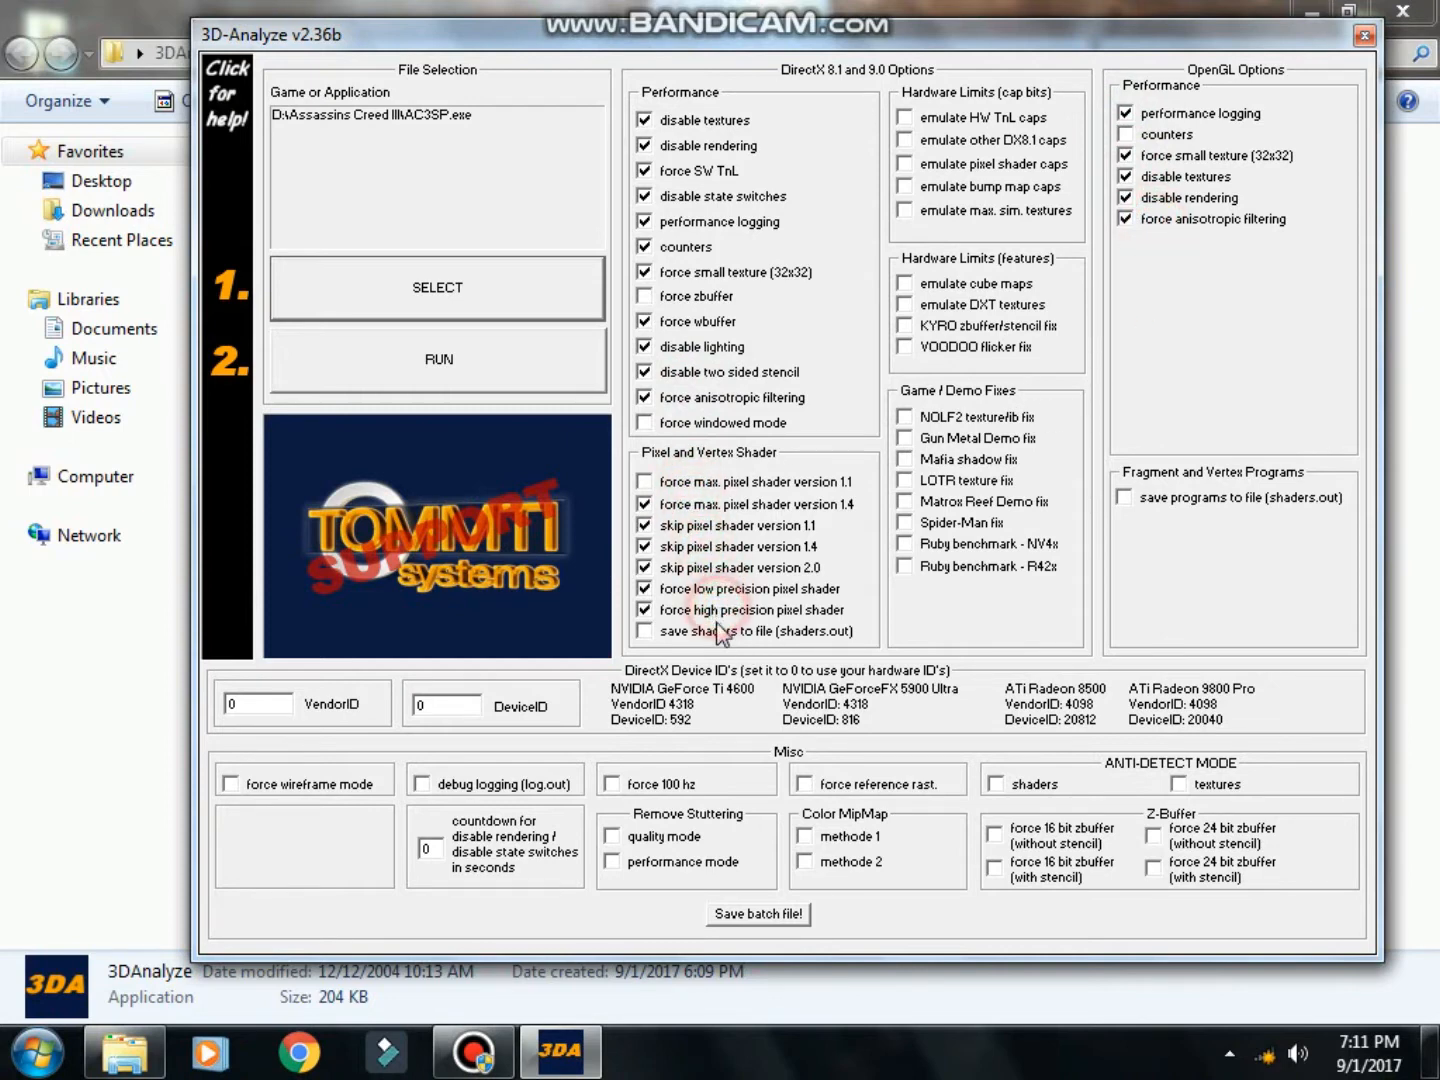
{"action": "left_click", "coordinate": [645, 631]}
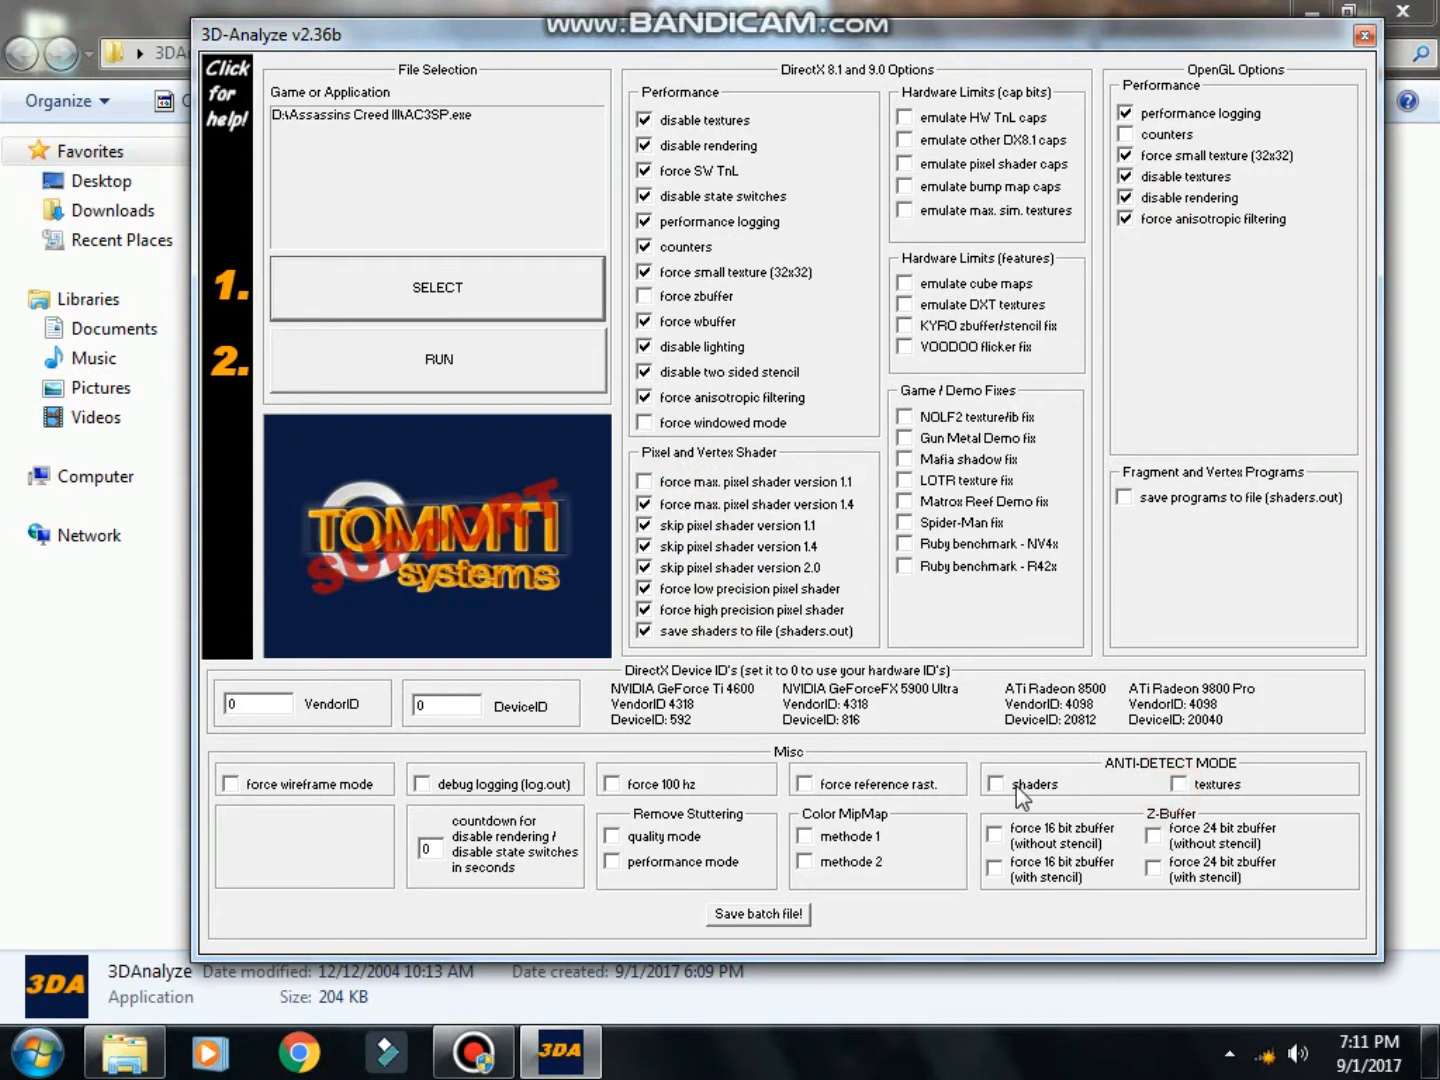
{"action": "left_click", "coordinate": [996, 784]}
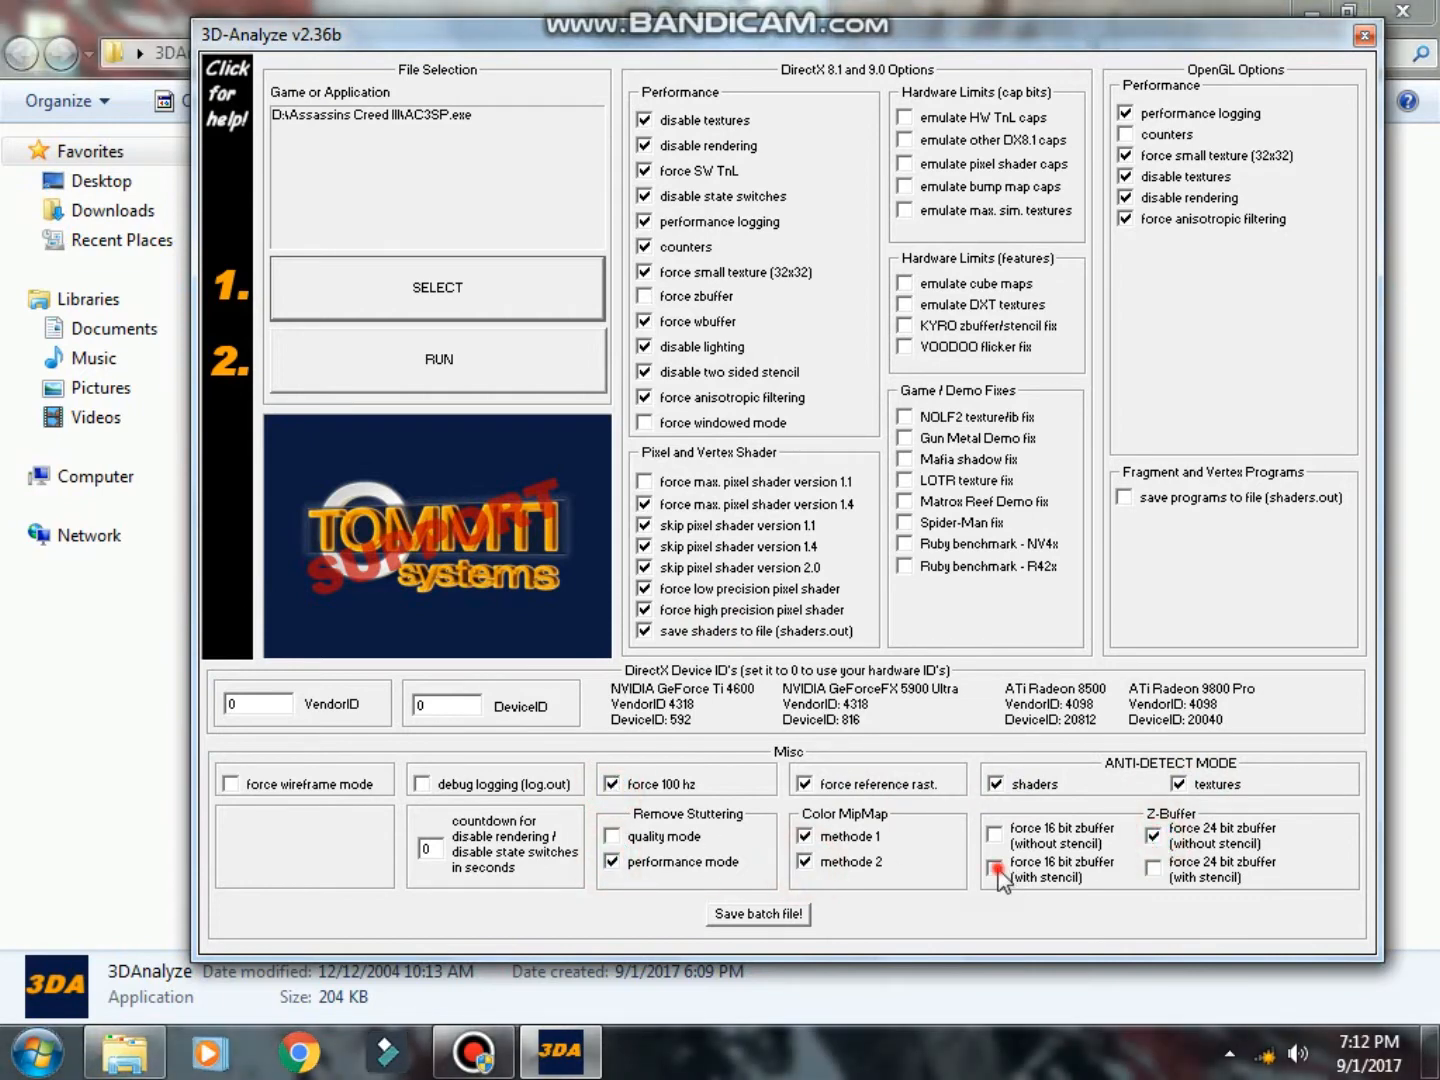
{"action": "left_click", "coordinate": [995, 869]}
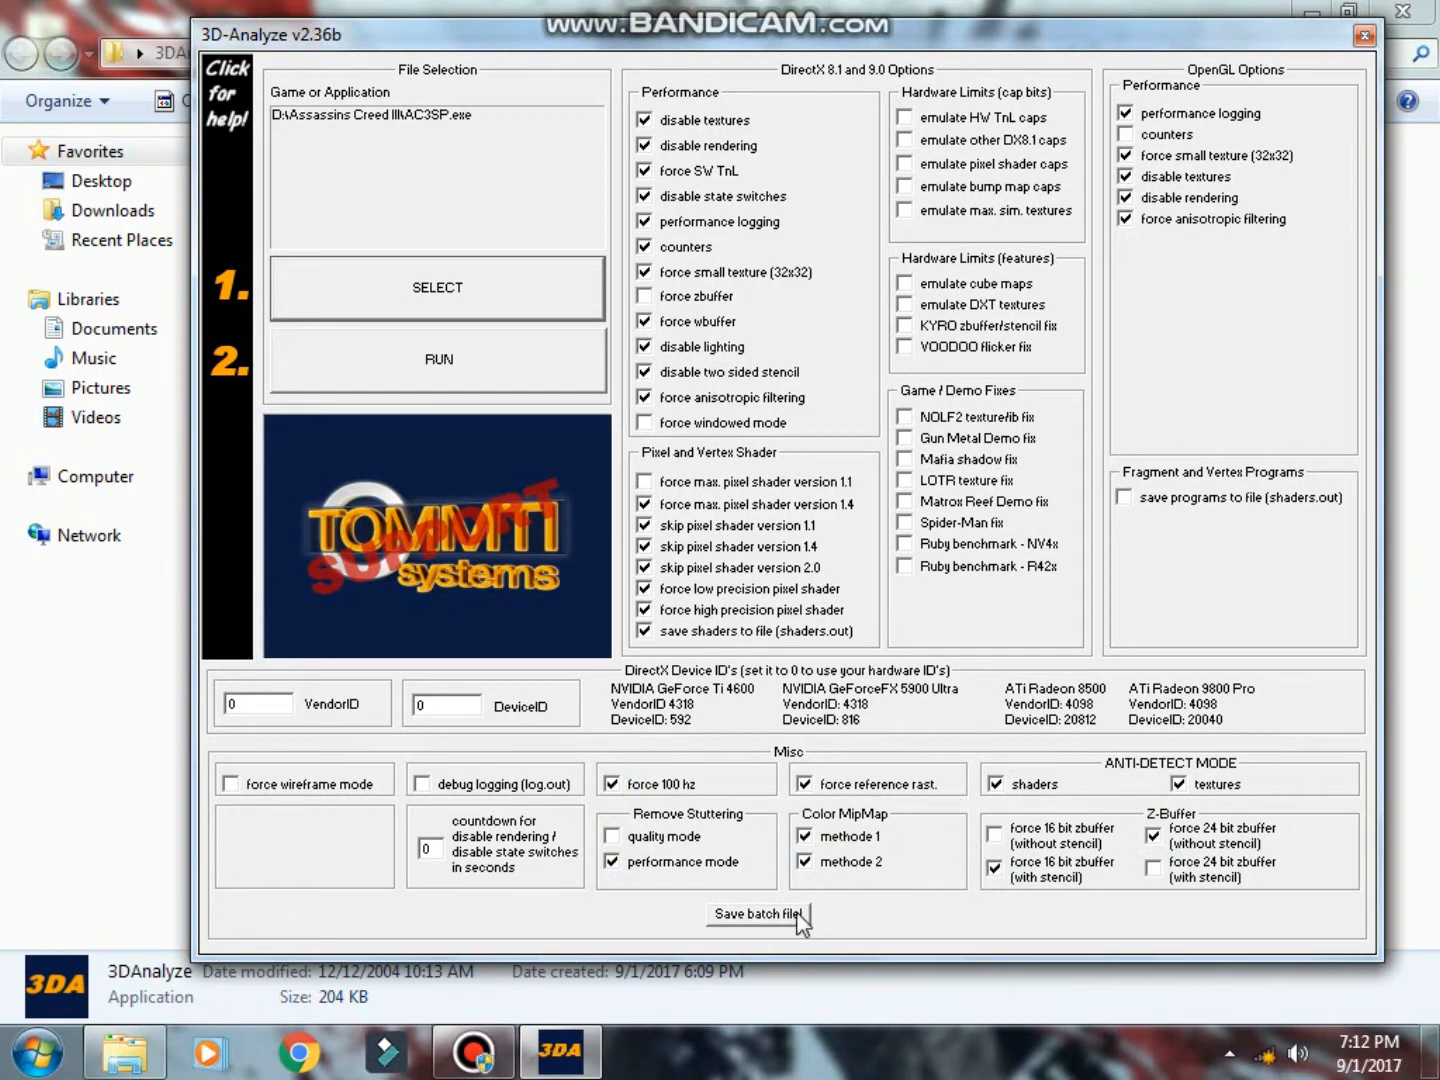
Save the 3D-Analyze settings as batch file 'Hack' in the Assassins Creed III folder
{"action": "left_click", "coordinate": [758, 914]}
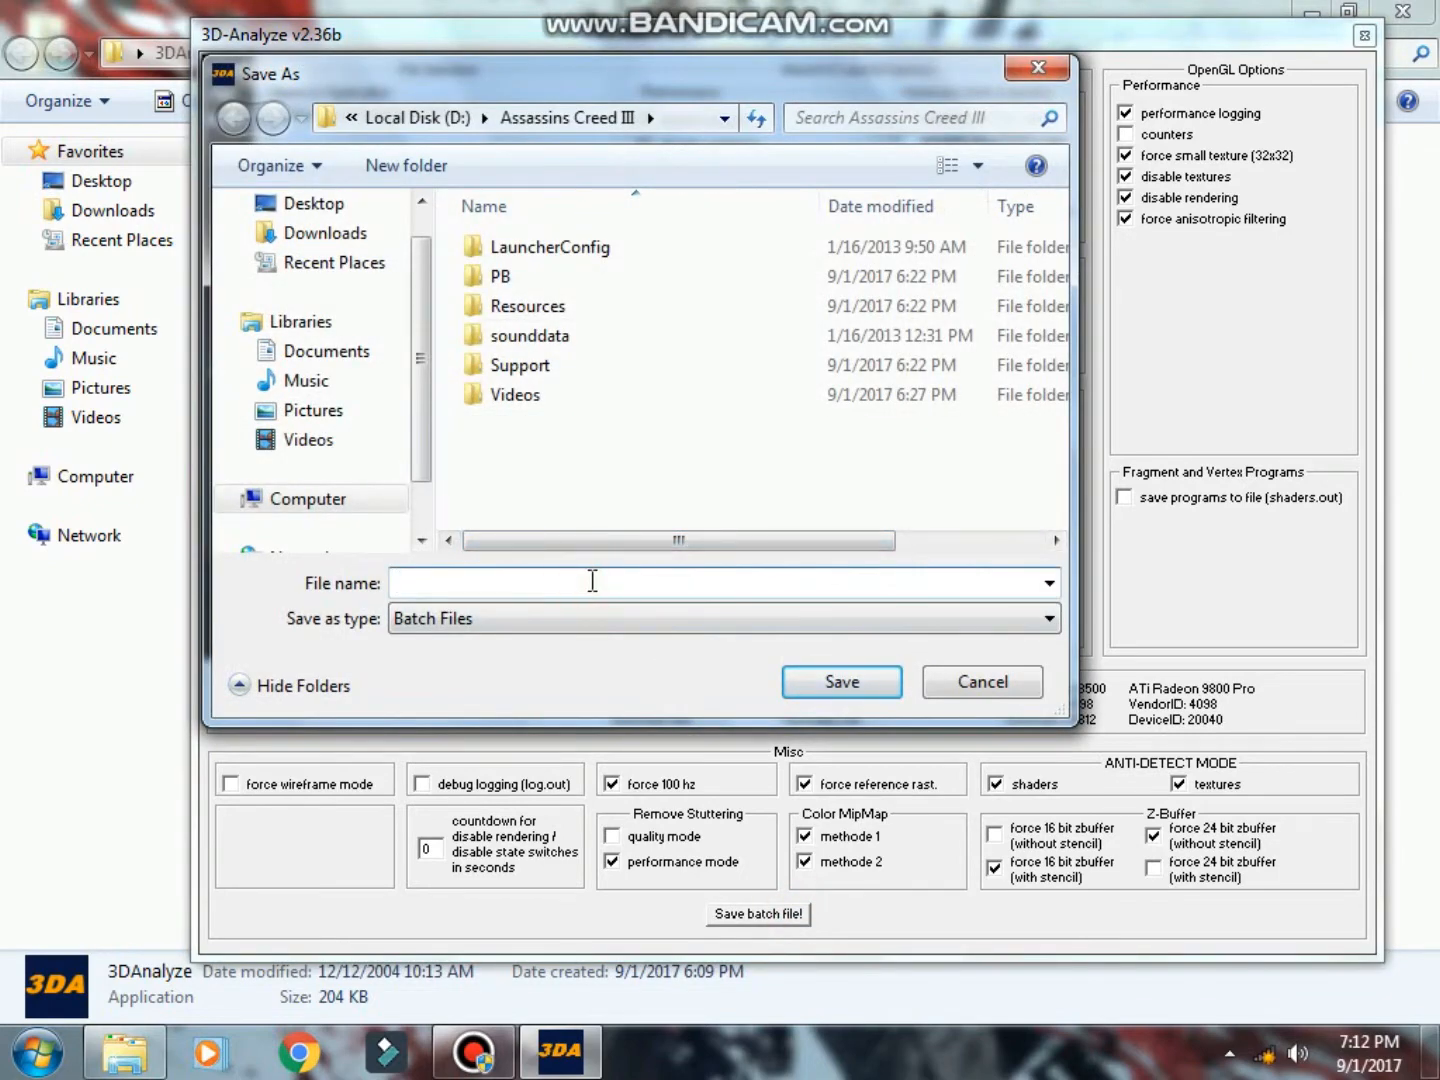
{"action": "type", "text": "Hack"}
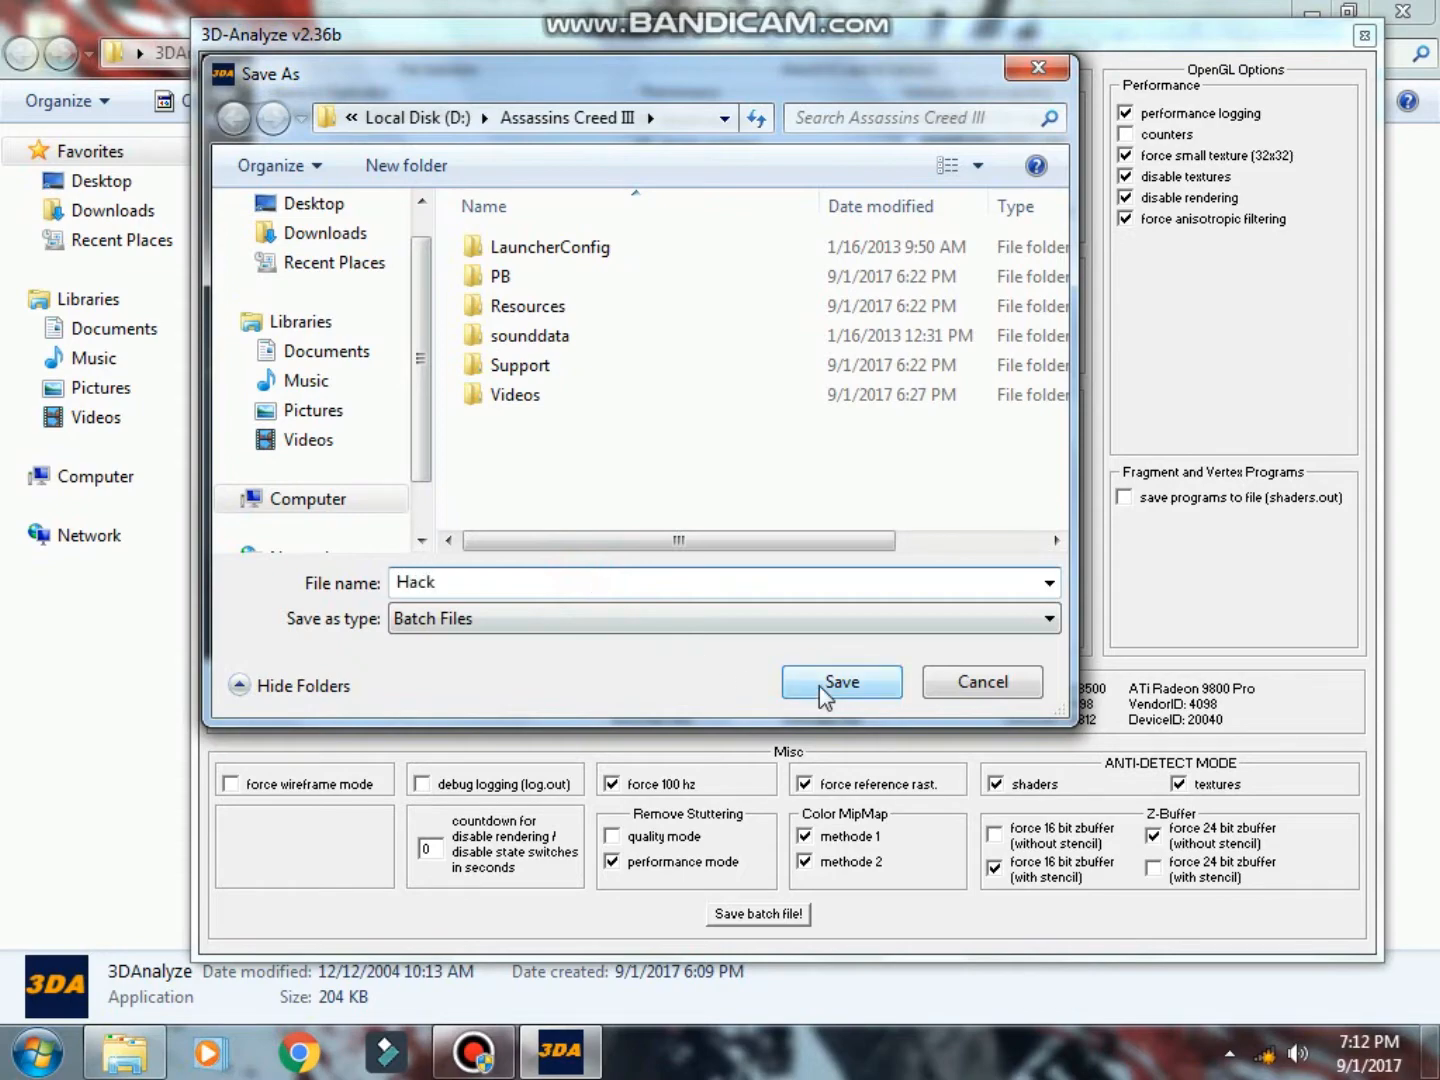
{"action": "left_click", "coordinate": [841, 681]}
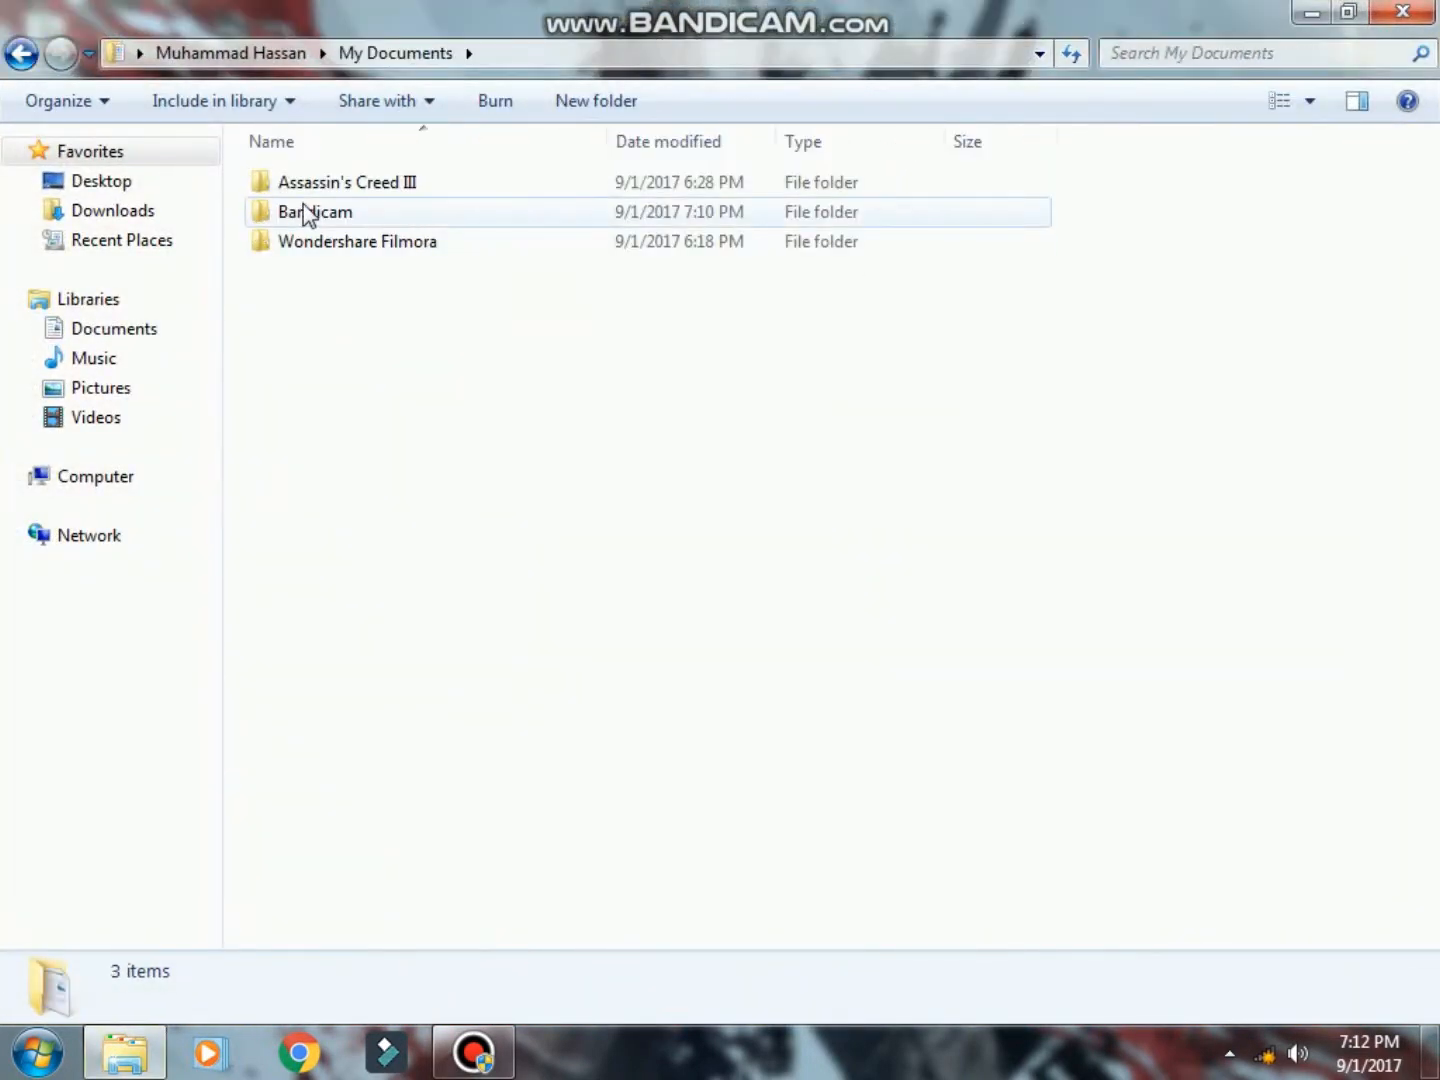
Open Assassin3.ini in Notepad and delete the lines above [KeyboardMouse2]
{"action": "double_click", "coordinate": [347, 182]}
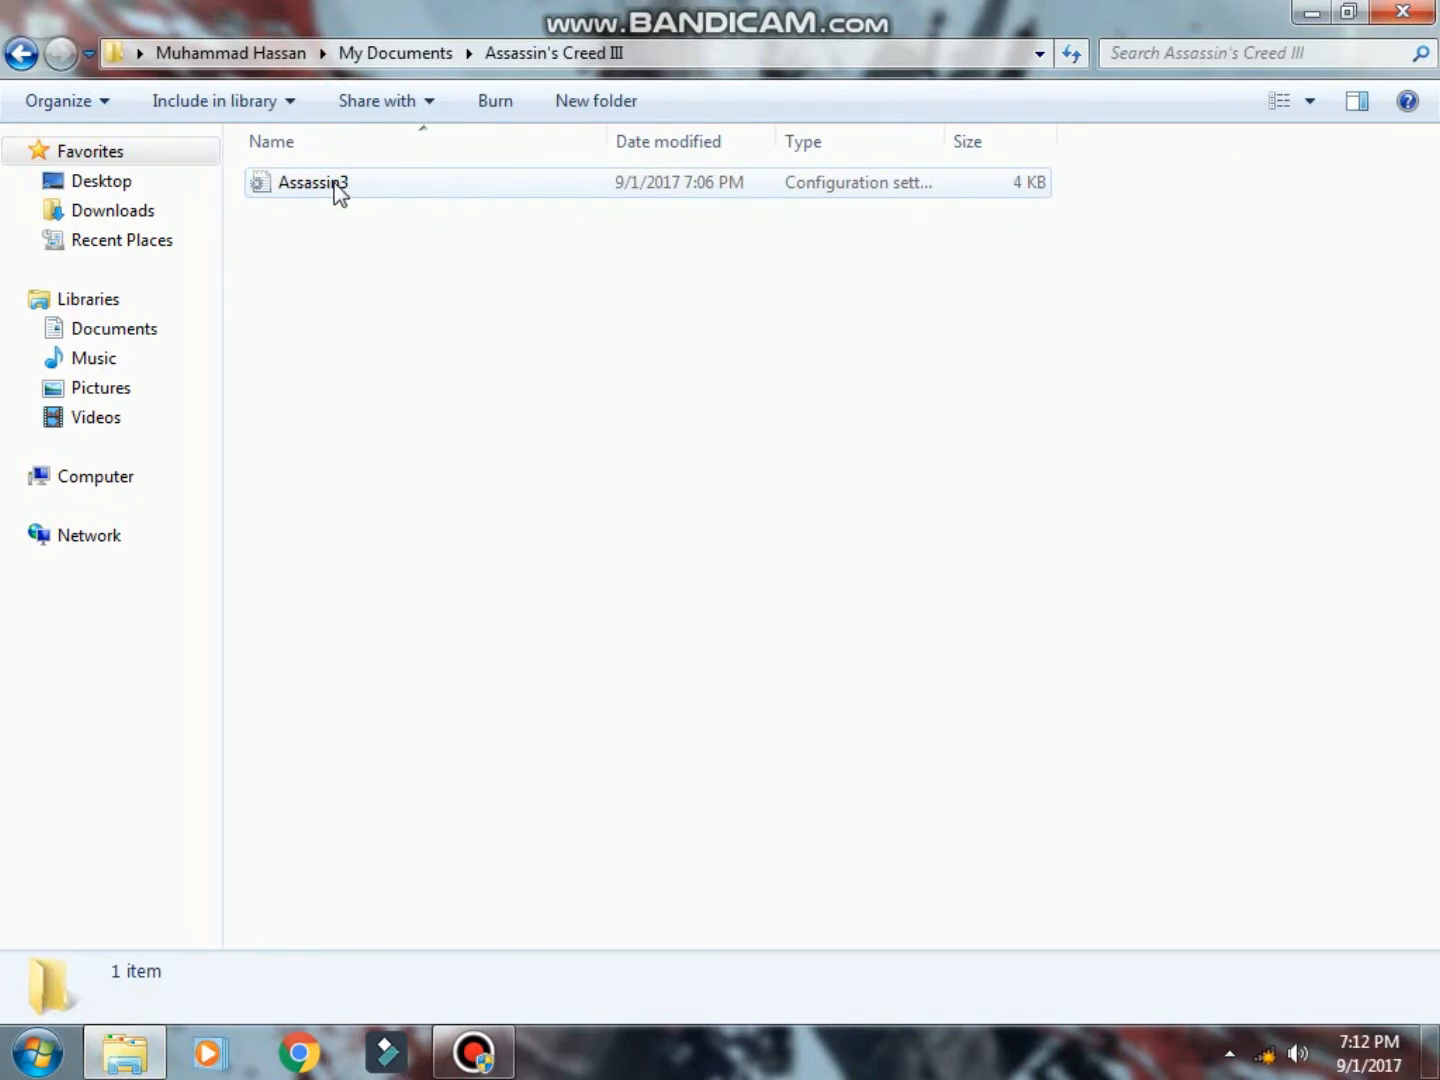
{"action": "double_click", "coordinate": [313, 182]}
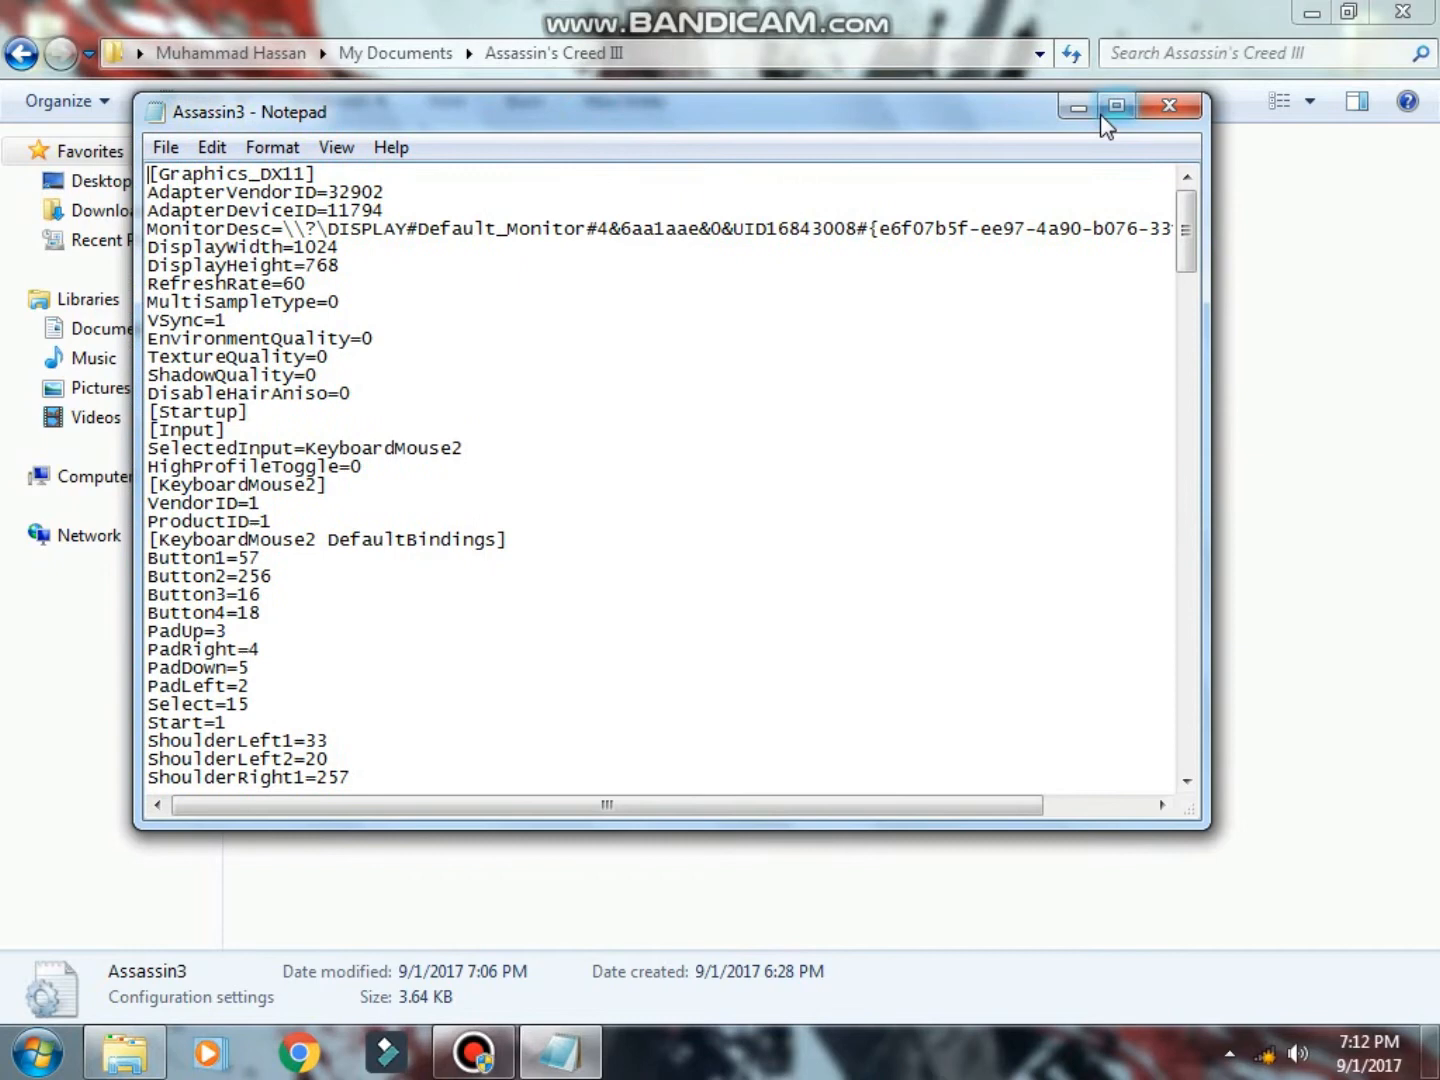
{"action": "left_click", "coordinate": [1115, 105]}
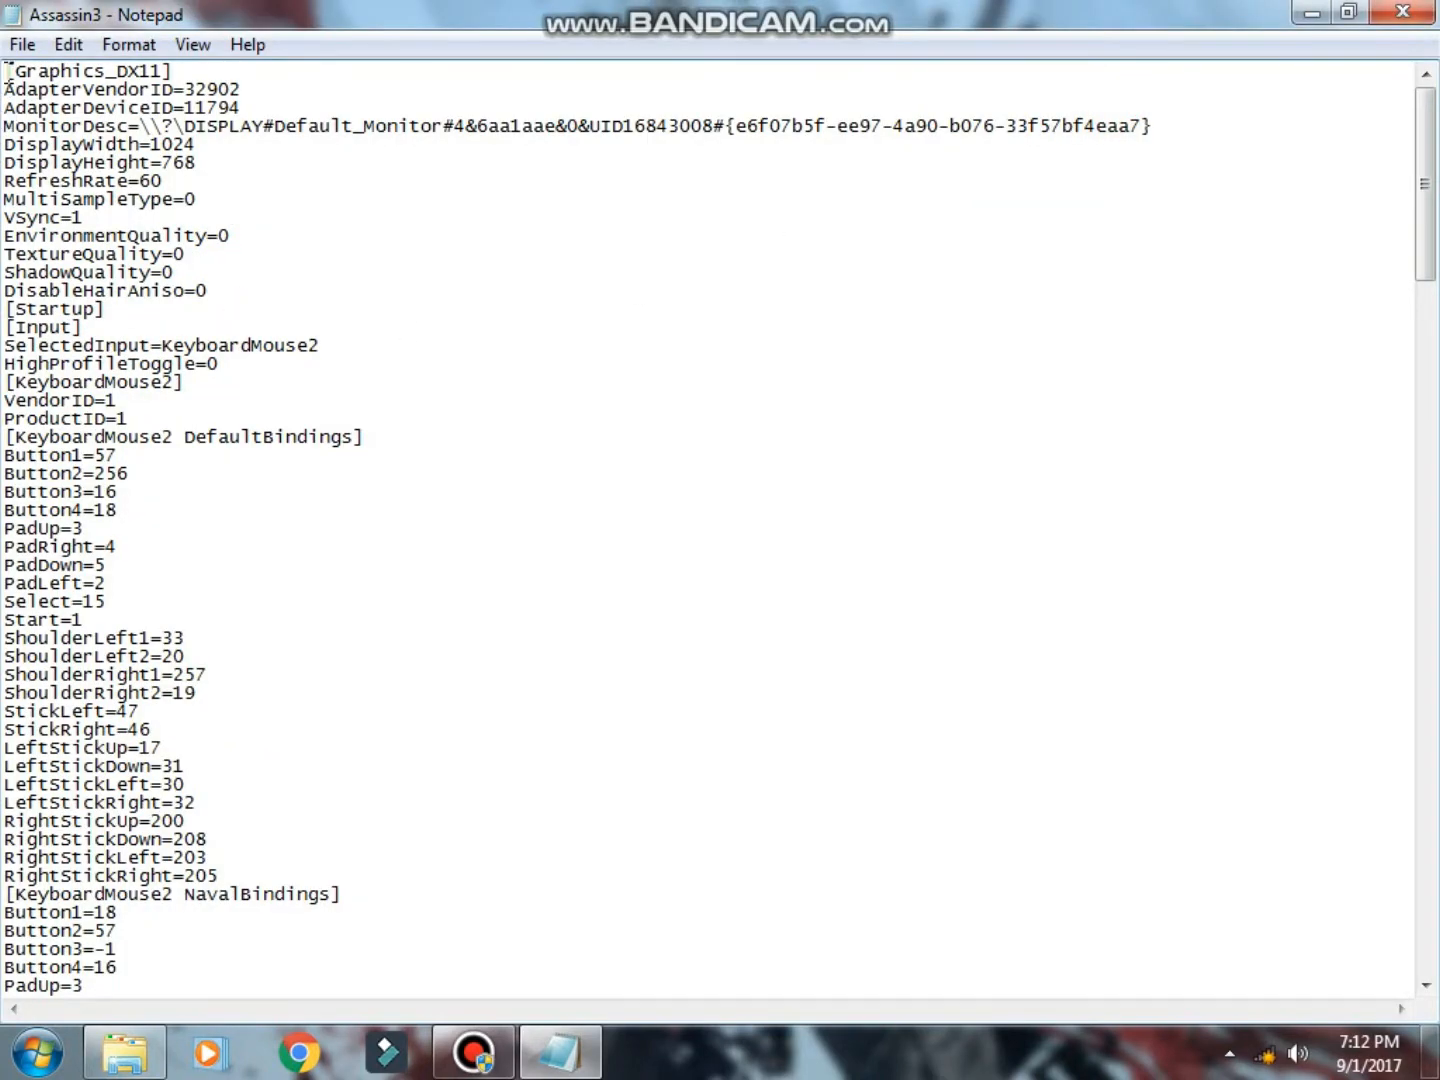
{"action": "left_click_drag", "start_coordinate": [8, 70], "coordinate": [140, 295]}
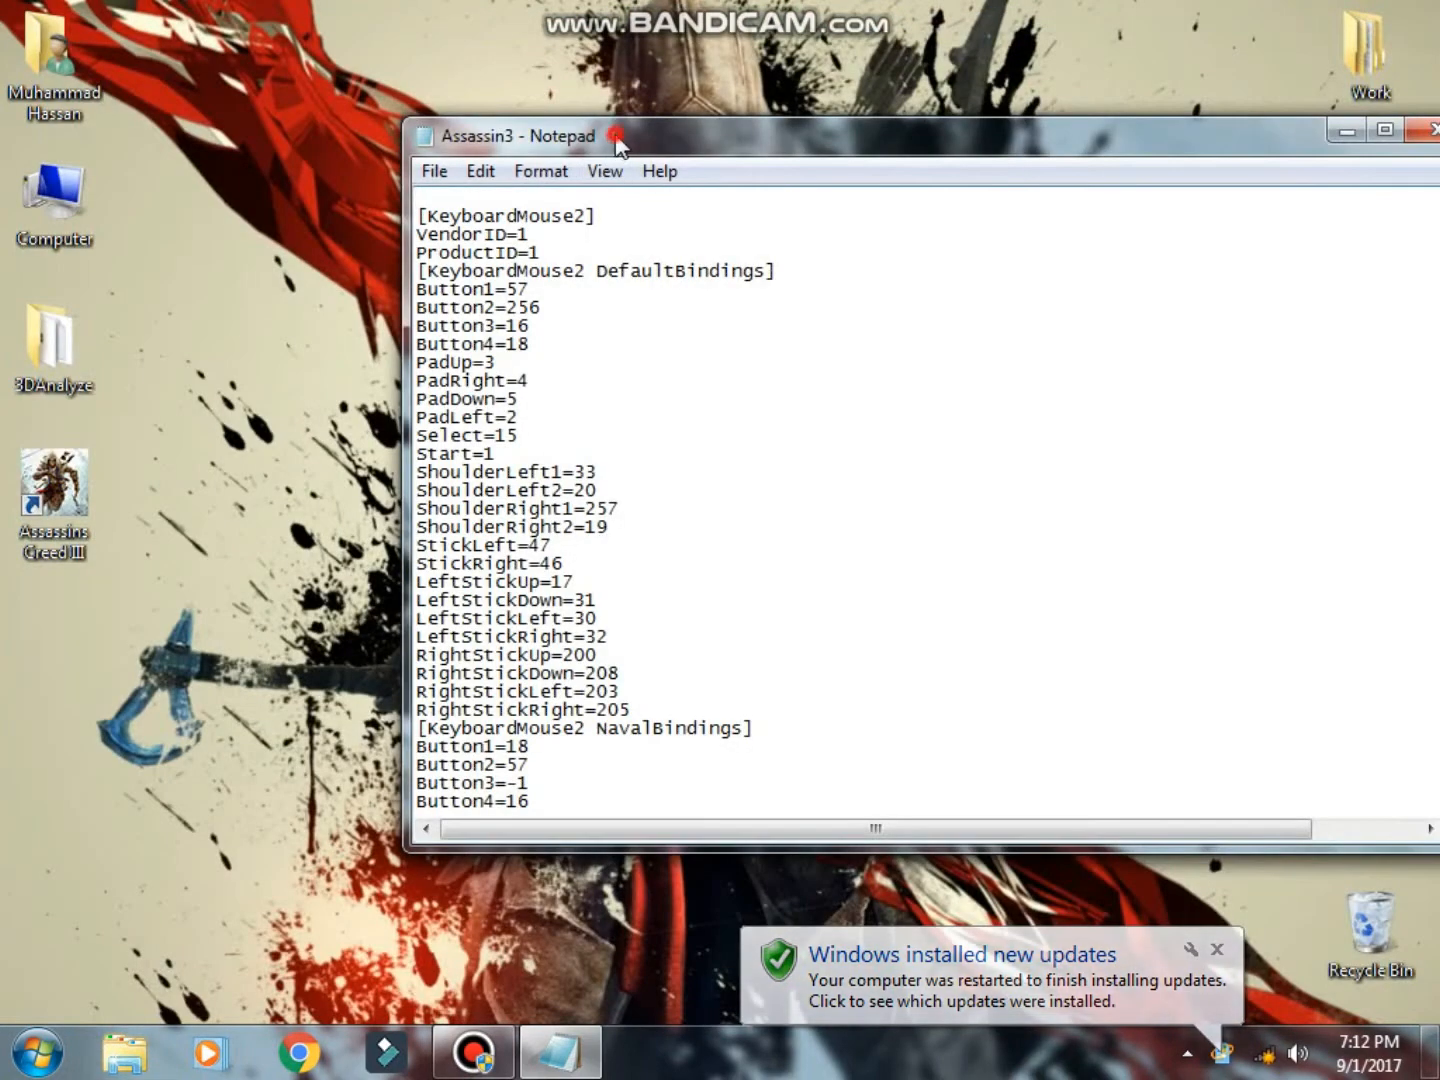
{"action": "left_click_drag", "start_coordinate": [620, 136], "coordinate": [550, 137]}
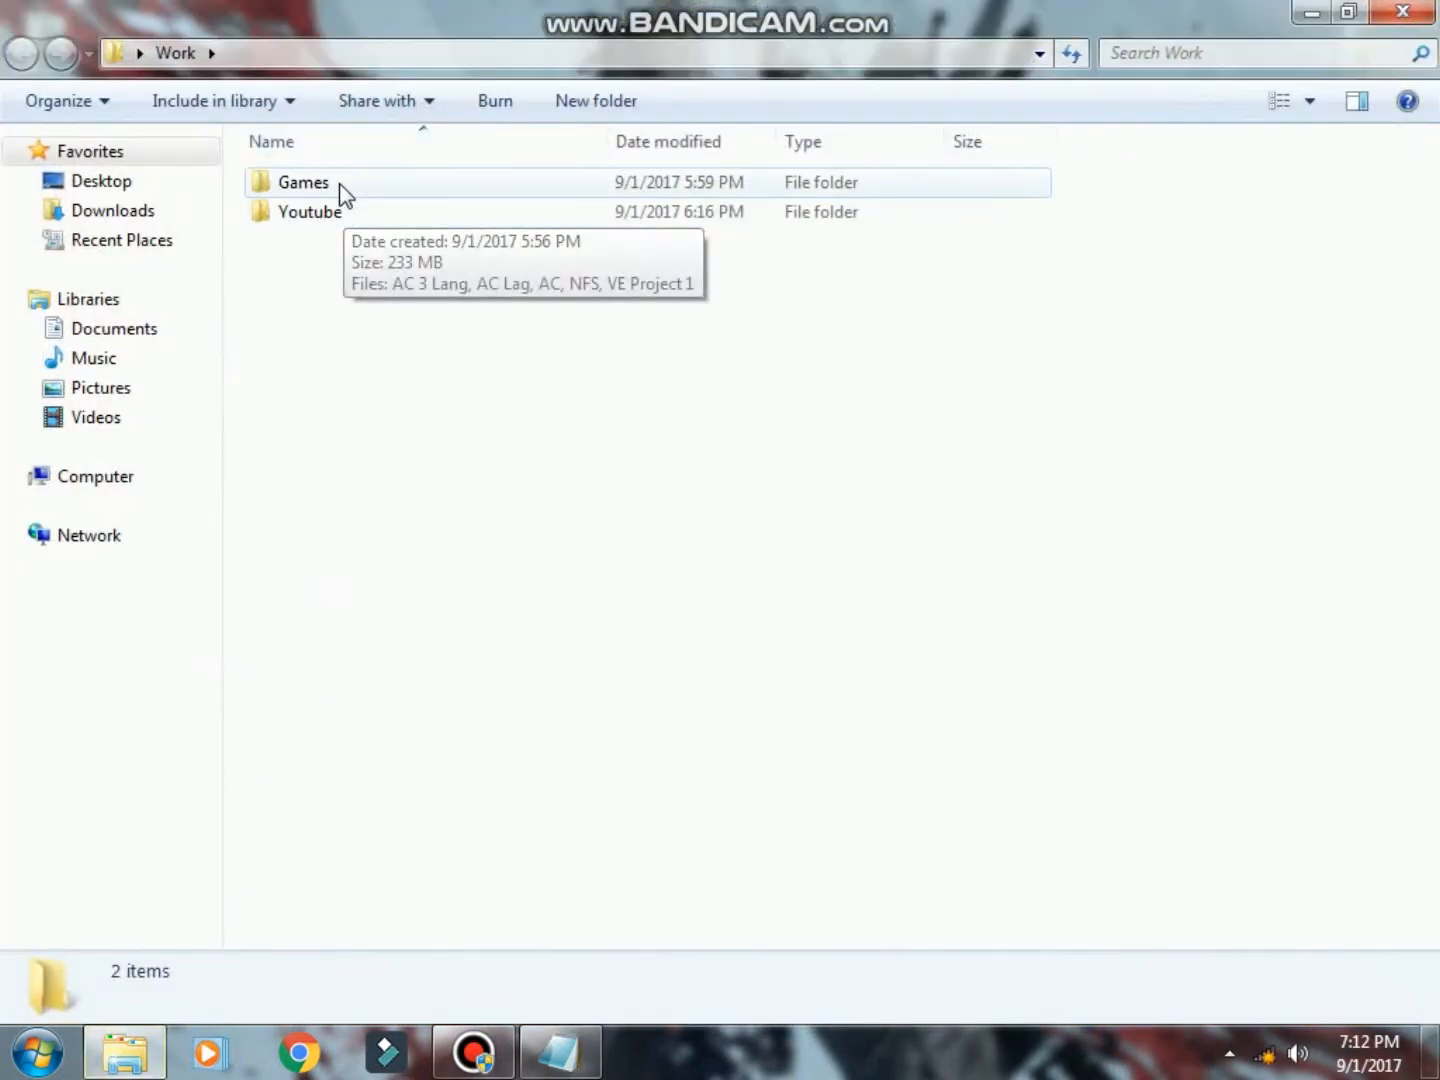
Copy the [Graphics_DX11] to [Input] lines from the backup Assassin3 into the config's top, then close it
{"action": "double_click", "coordinate": [303, 182]}
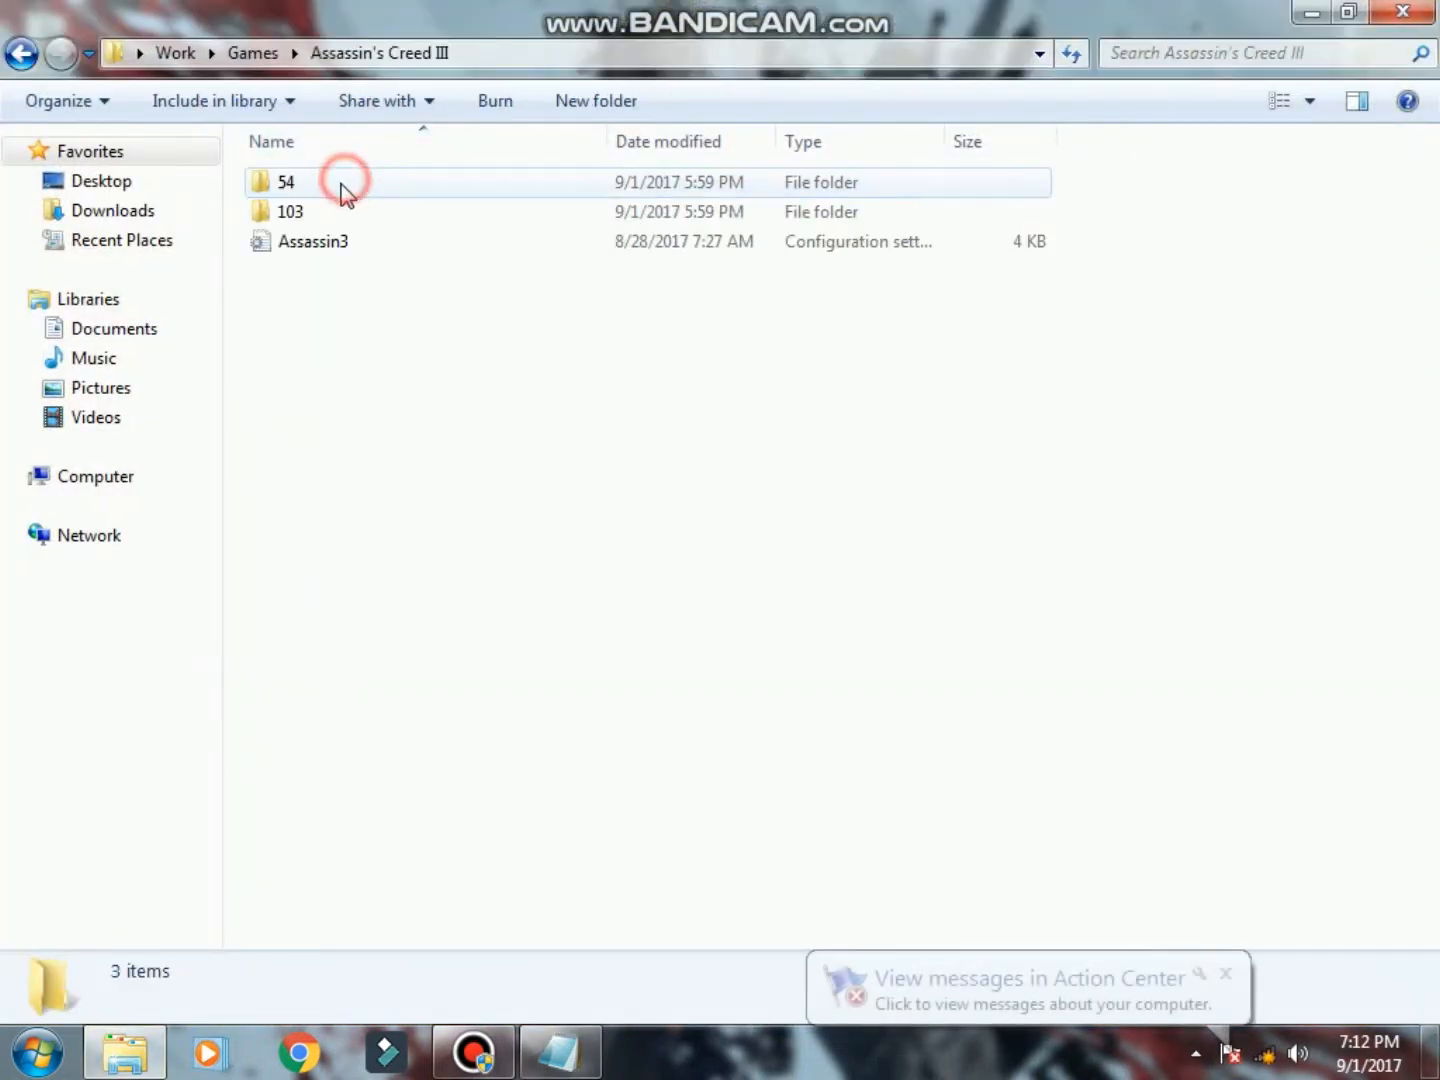
{"action": "double_click", "coordinate": [314, 241]}
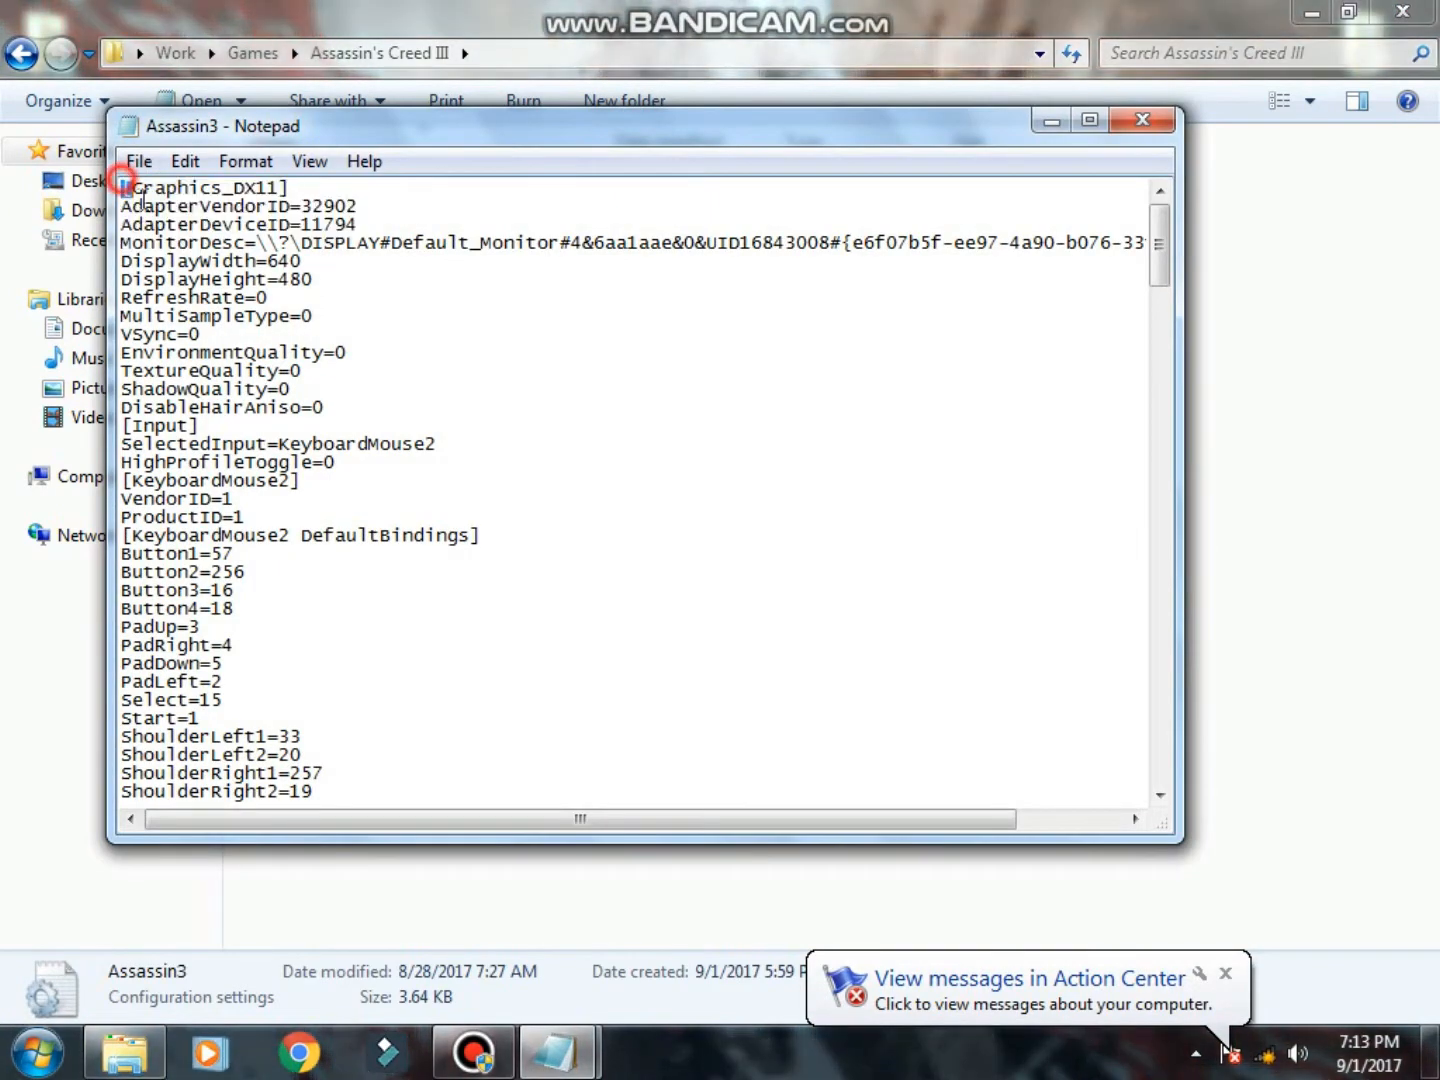
{"action": "left_click_drag", "start_coordinate": [124, 187], "coordinate": [200, 425]}
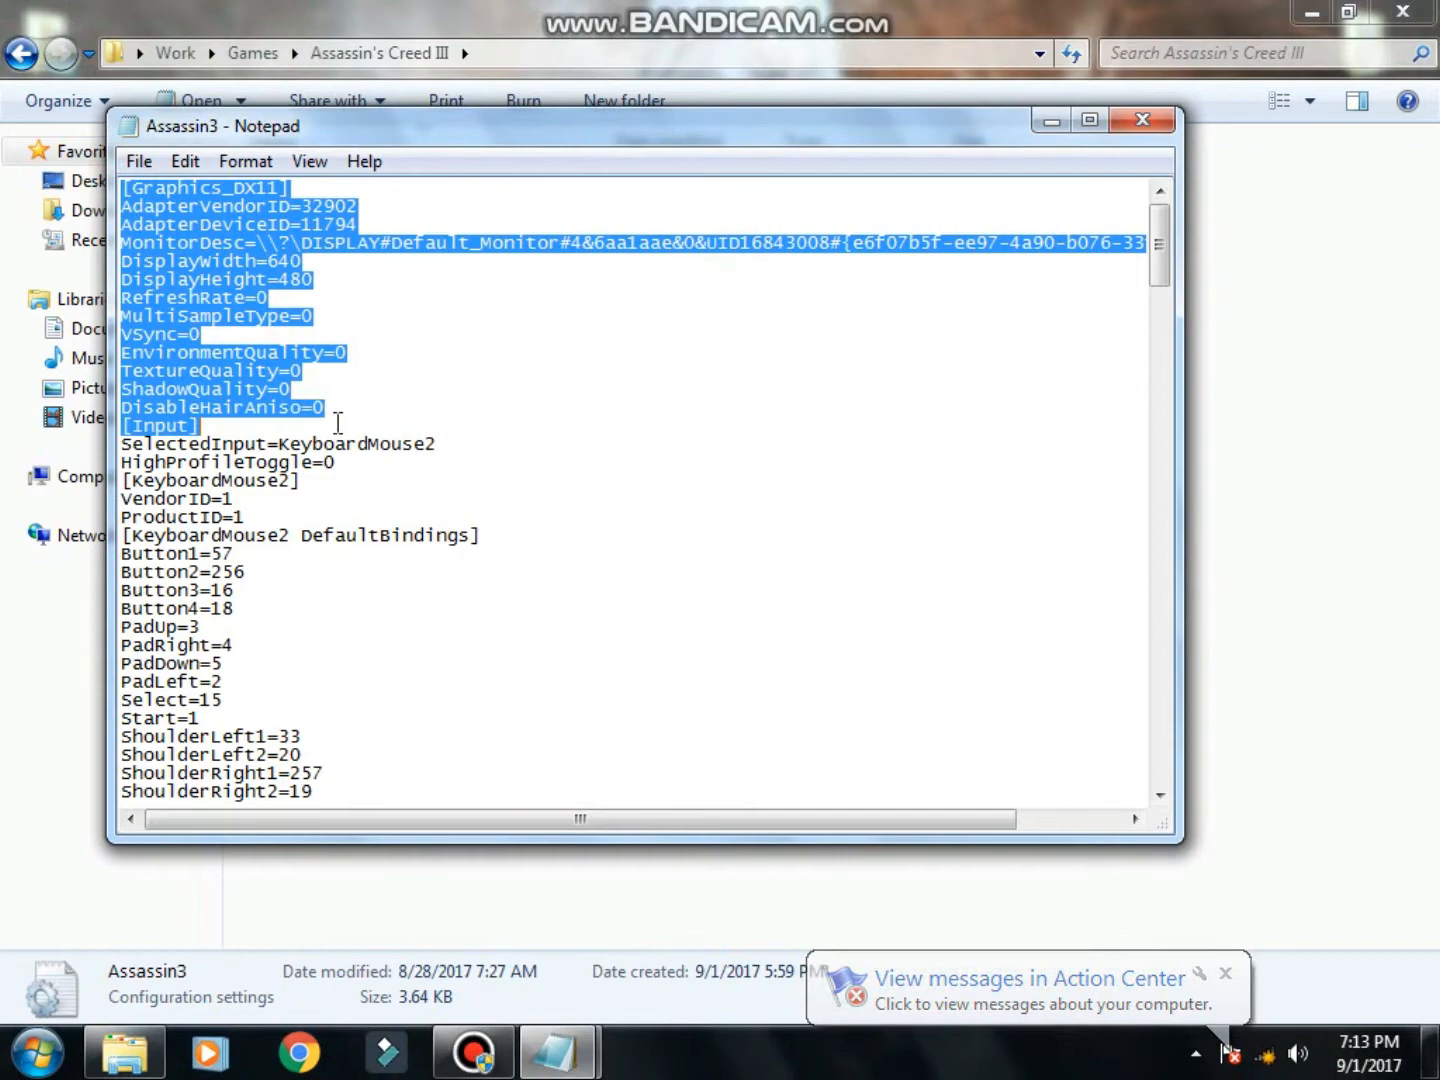
{"action": "right_click", "coordinate": [180, 280]}
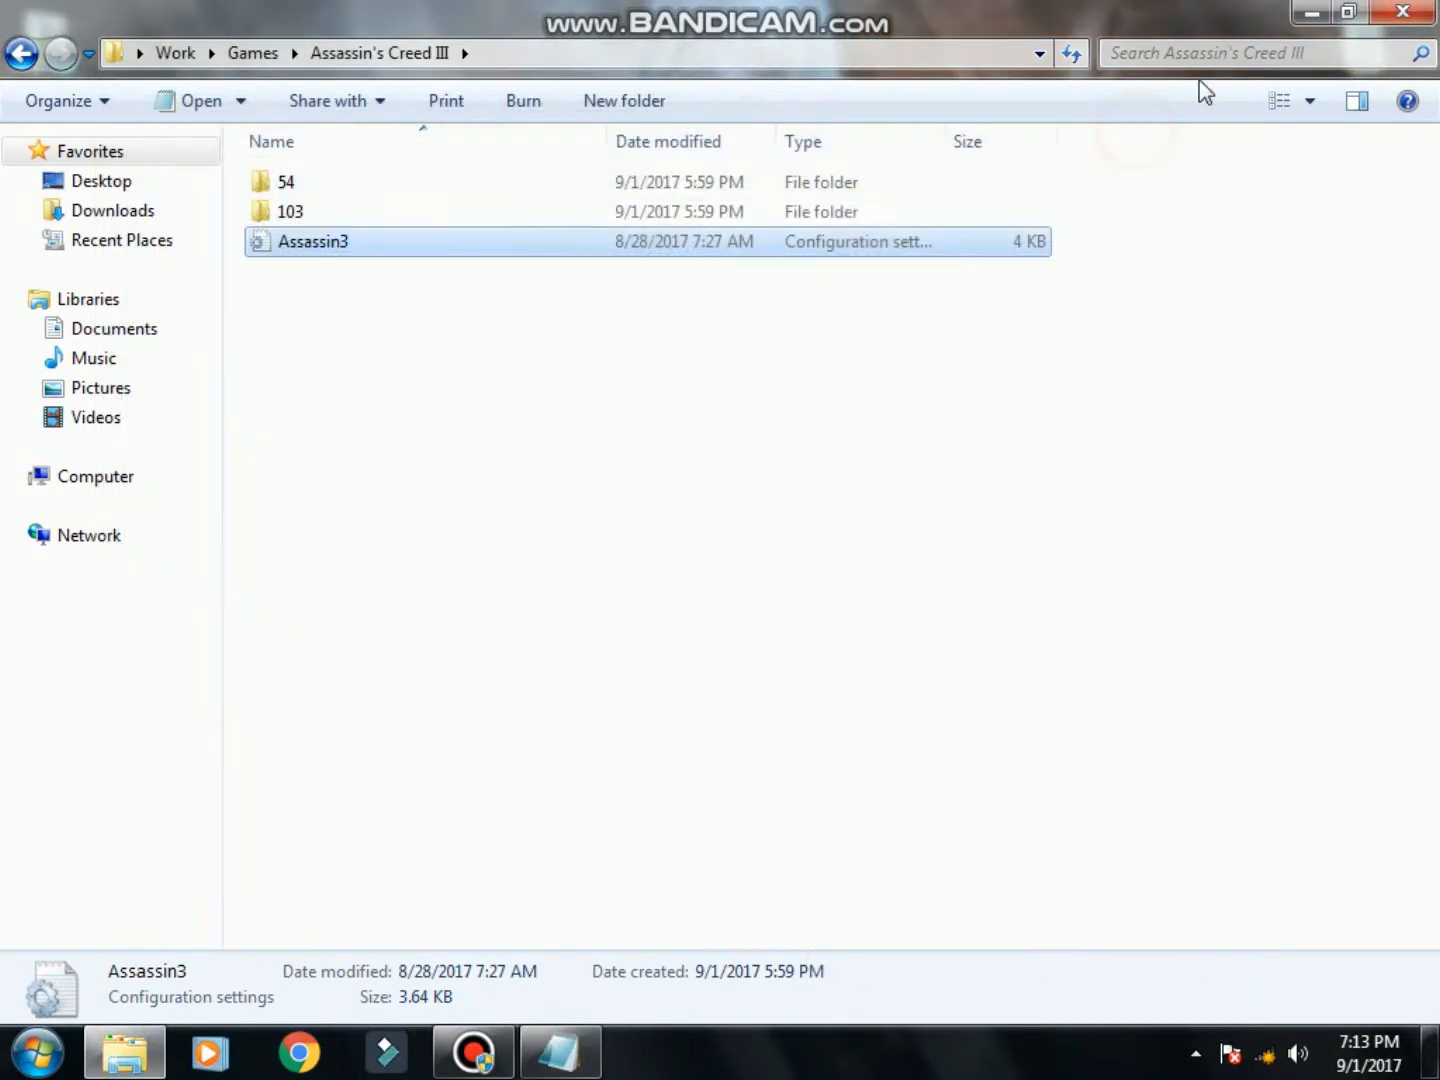
{"action": "double_click", "coordinate": [313, 241]}
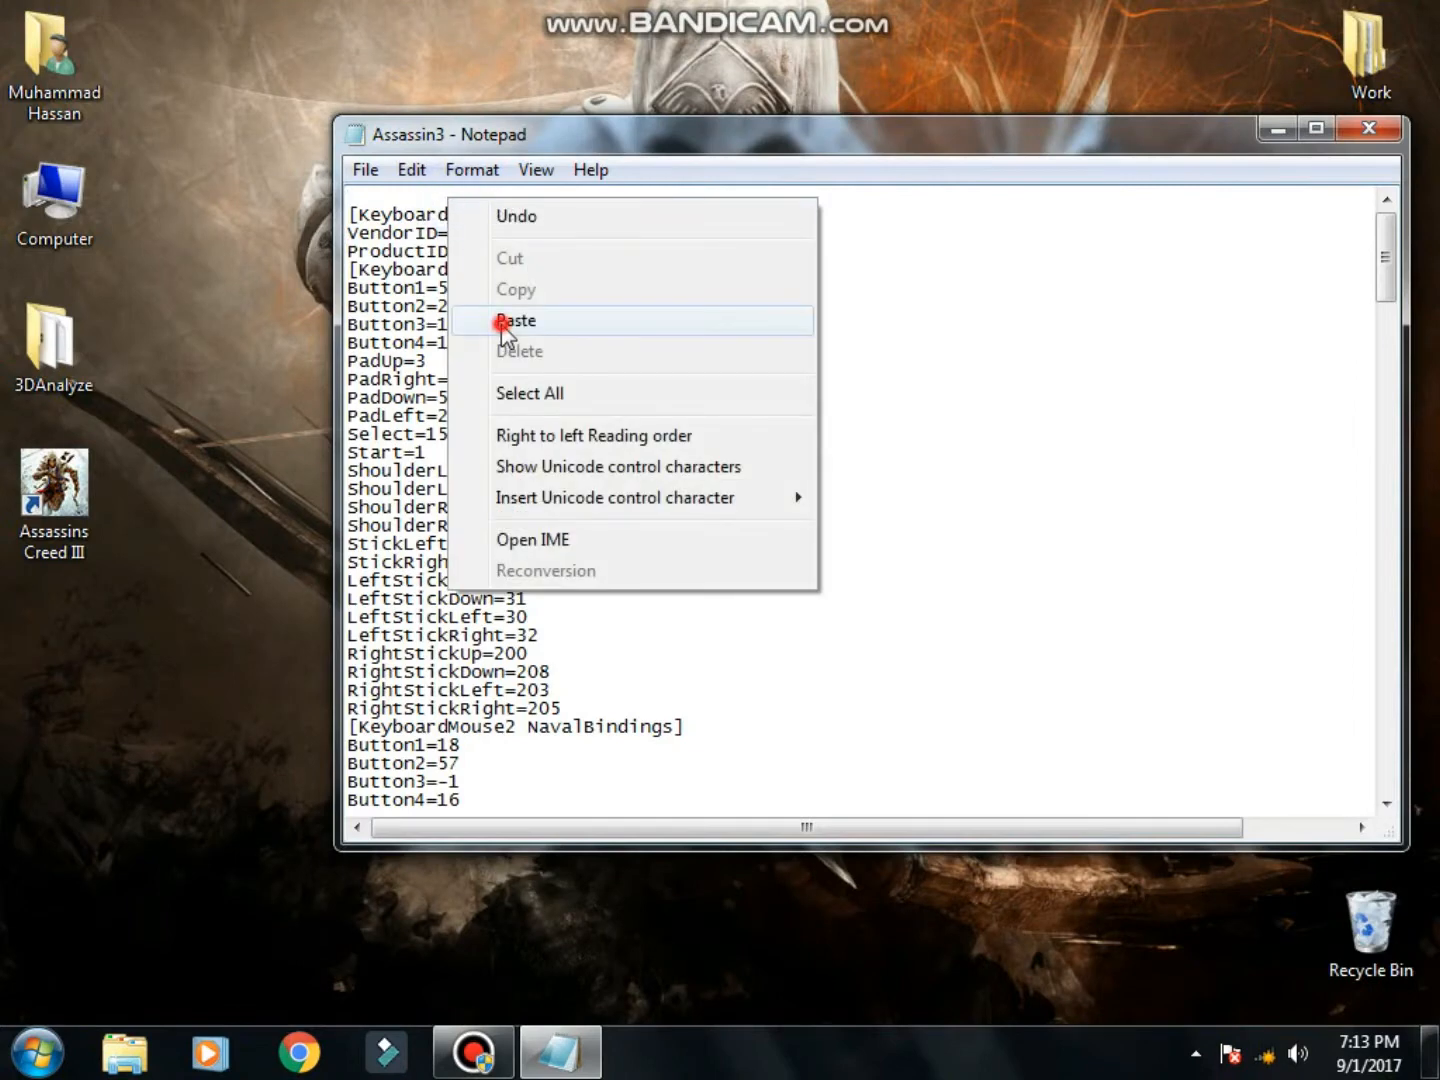
{"action": "left_click", "coordinate": [517, 320]}
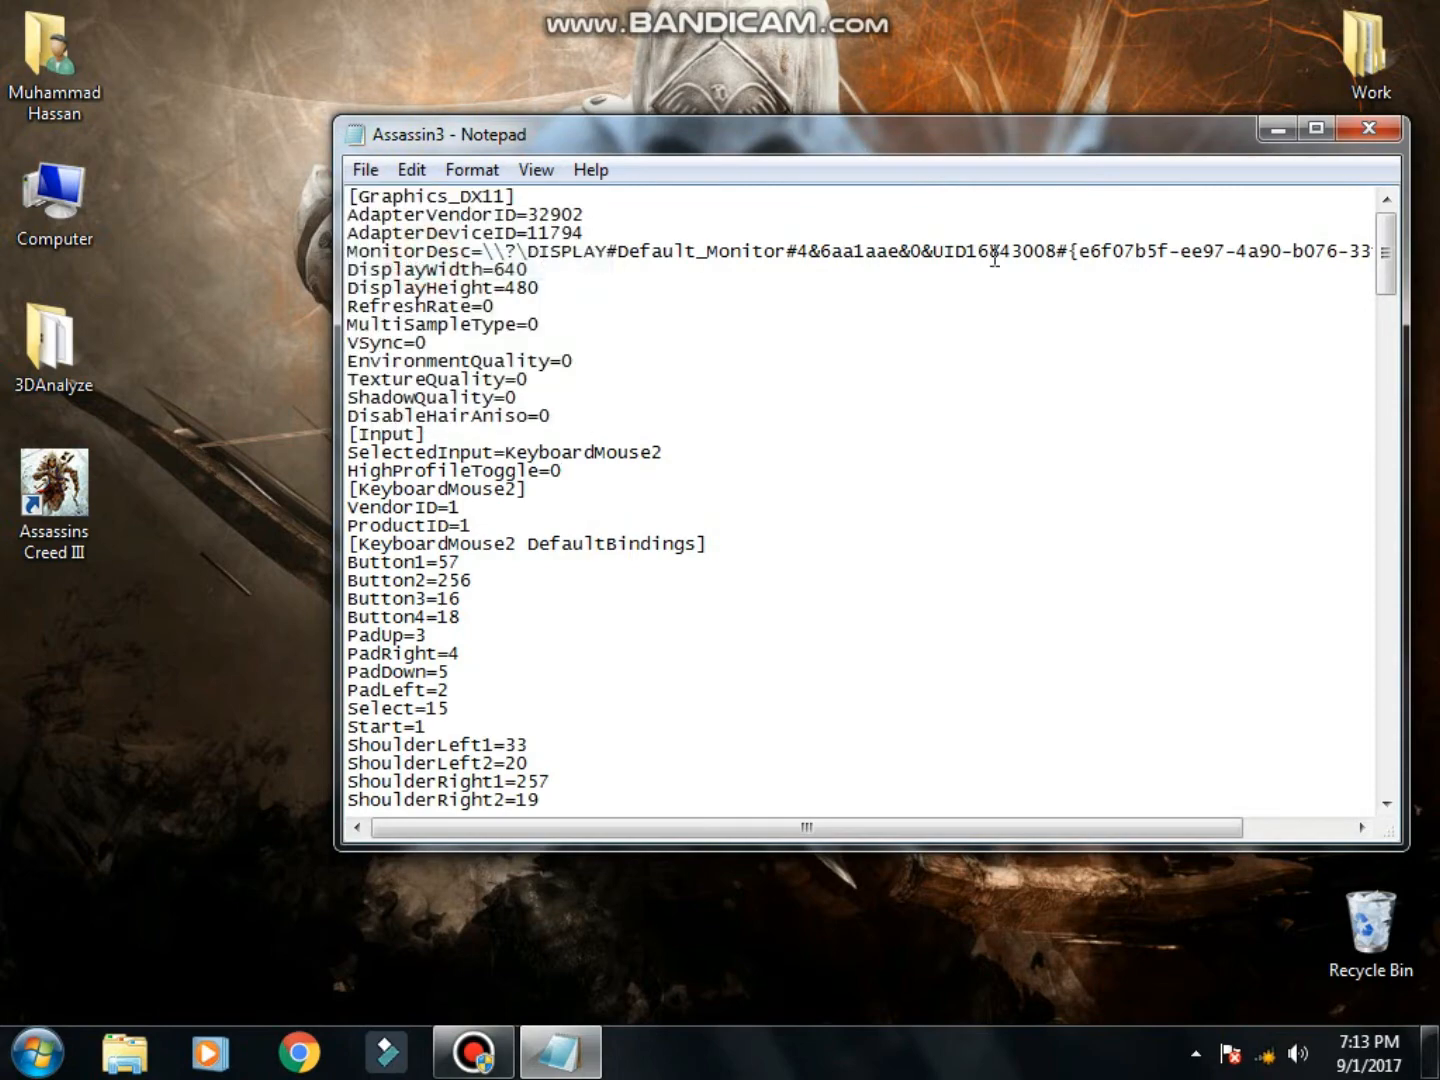
{"action": "left_click", "coordinate": [1367, 128]}
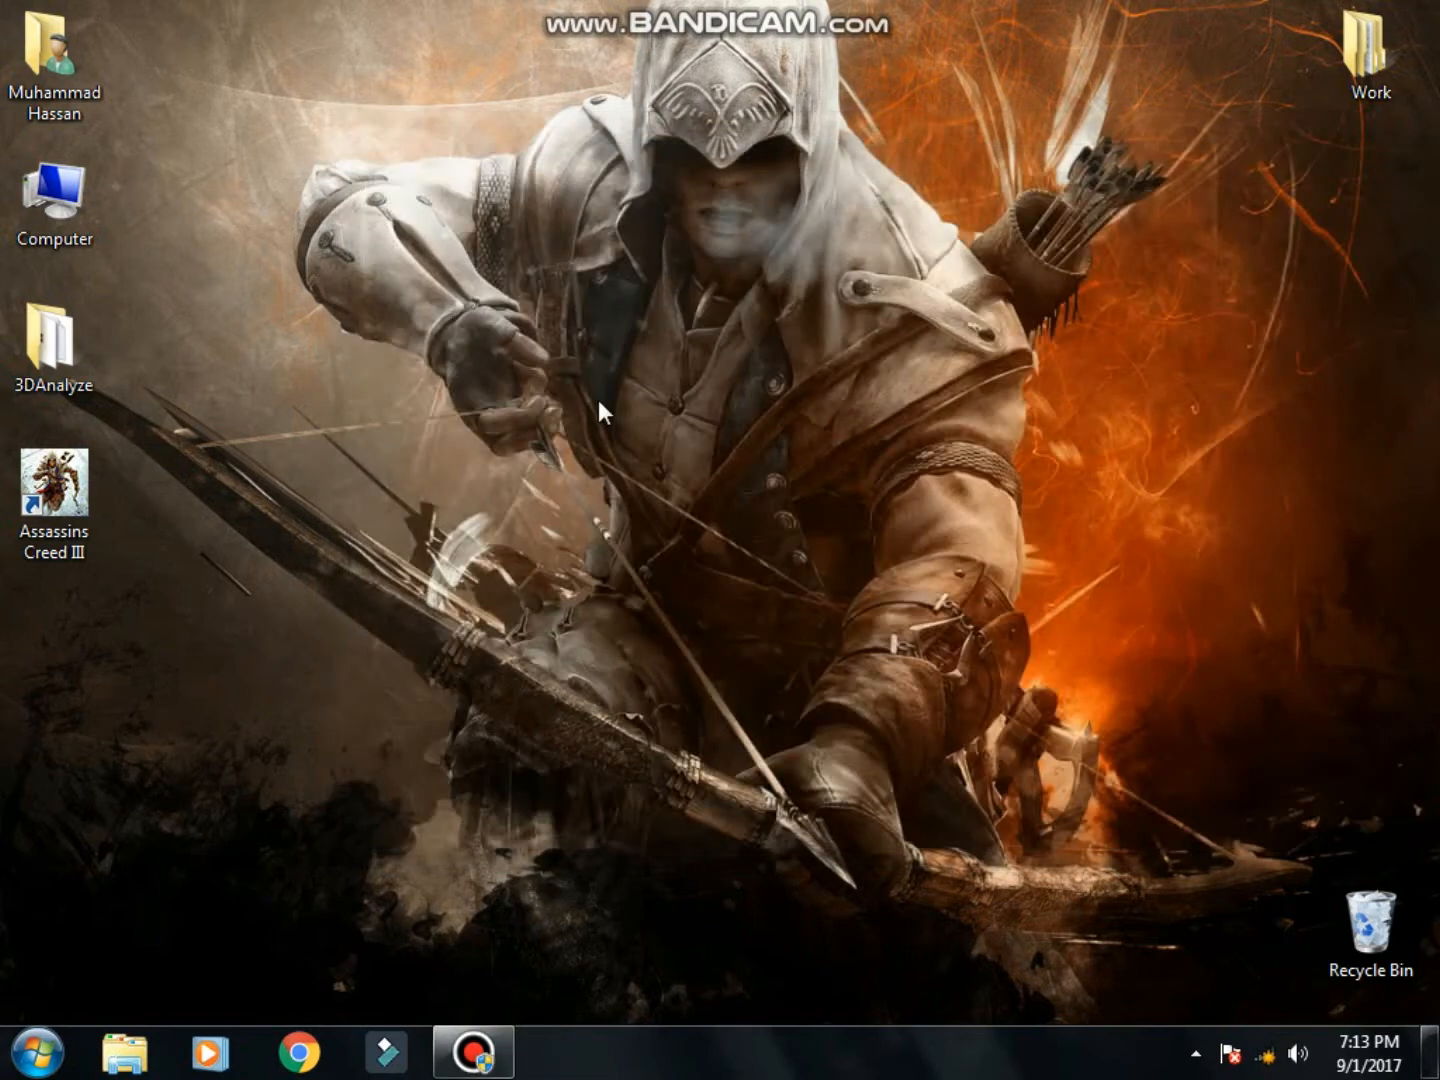
{"action": "mouse_move", "coordinate": [235, 335]}
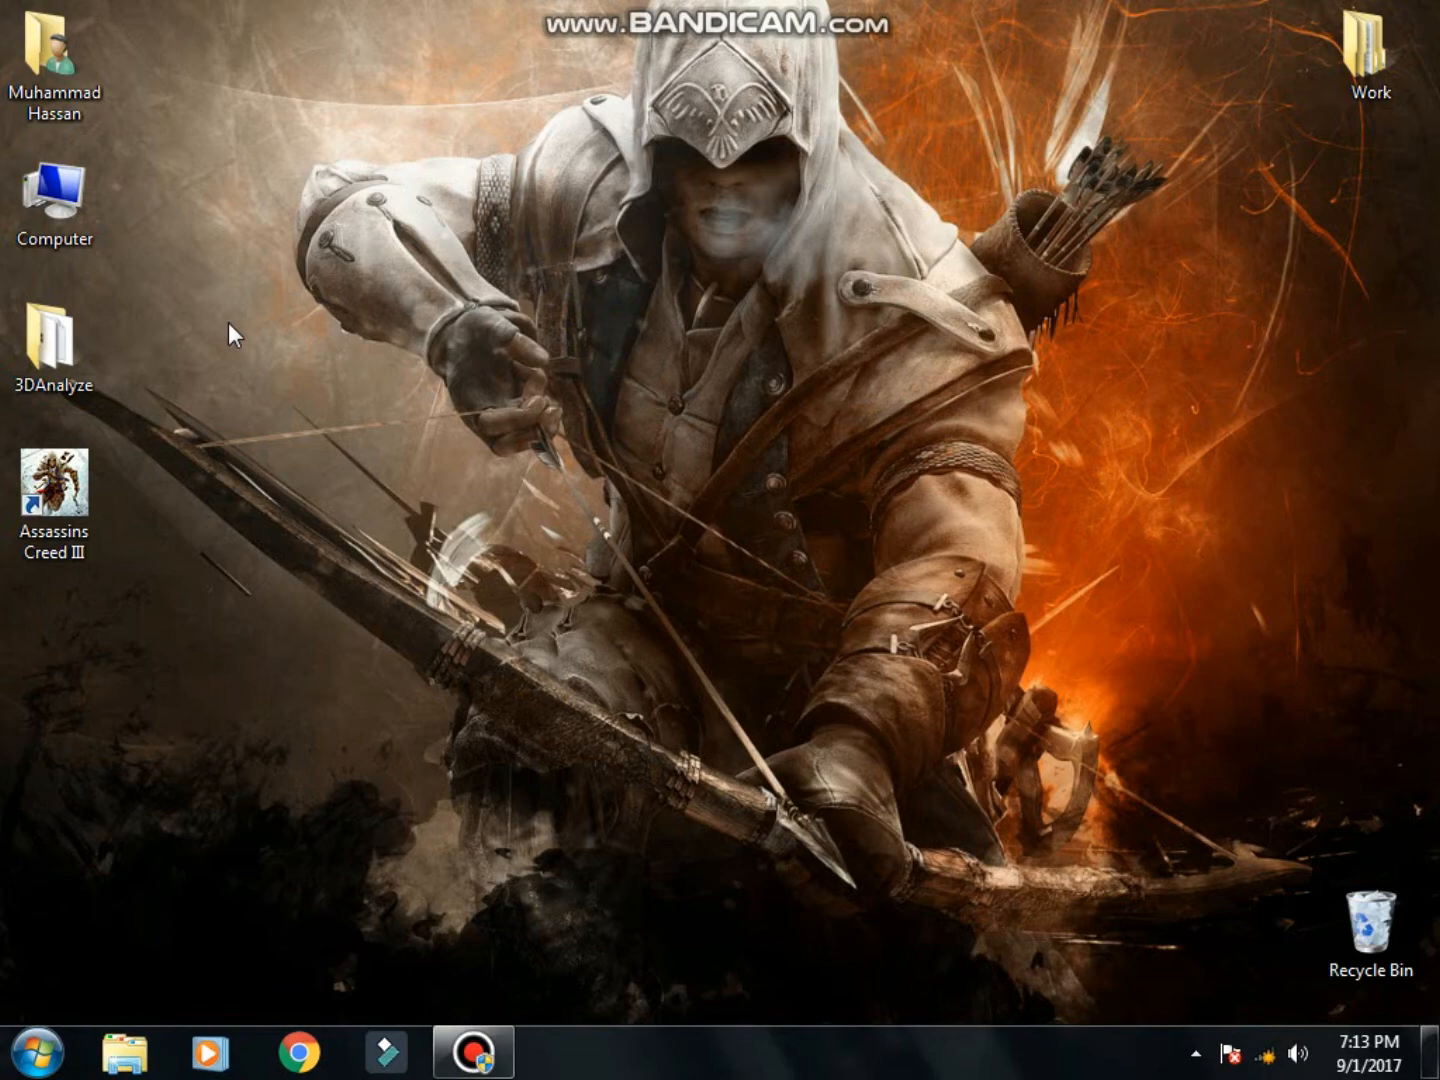
Find Hack.bat on Local Disk D and create an 'AC 3 lag' desktop shortcut
{"action": "double_click", "coordinate": [55, 200]}
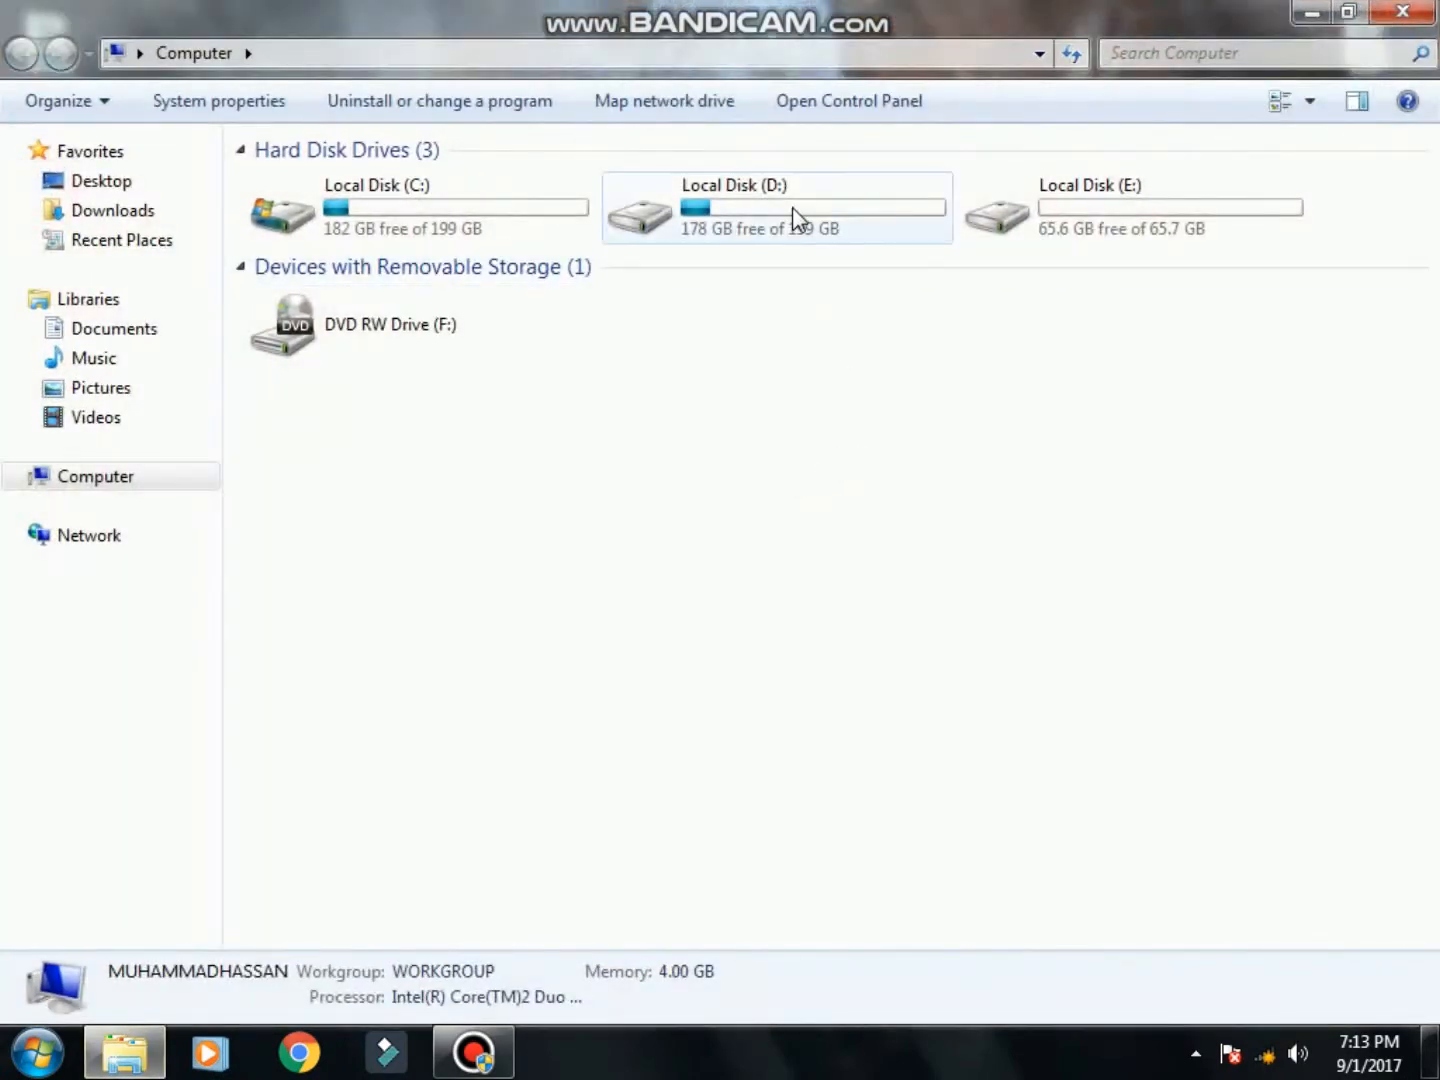
{"action": "double_click", "coordinate": [734, 207]}
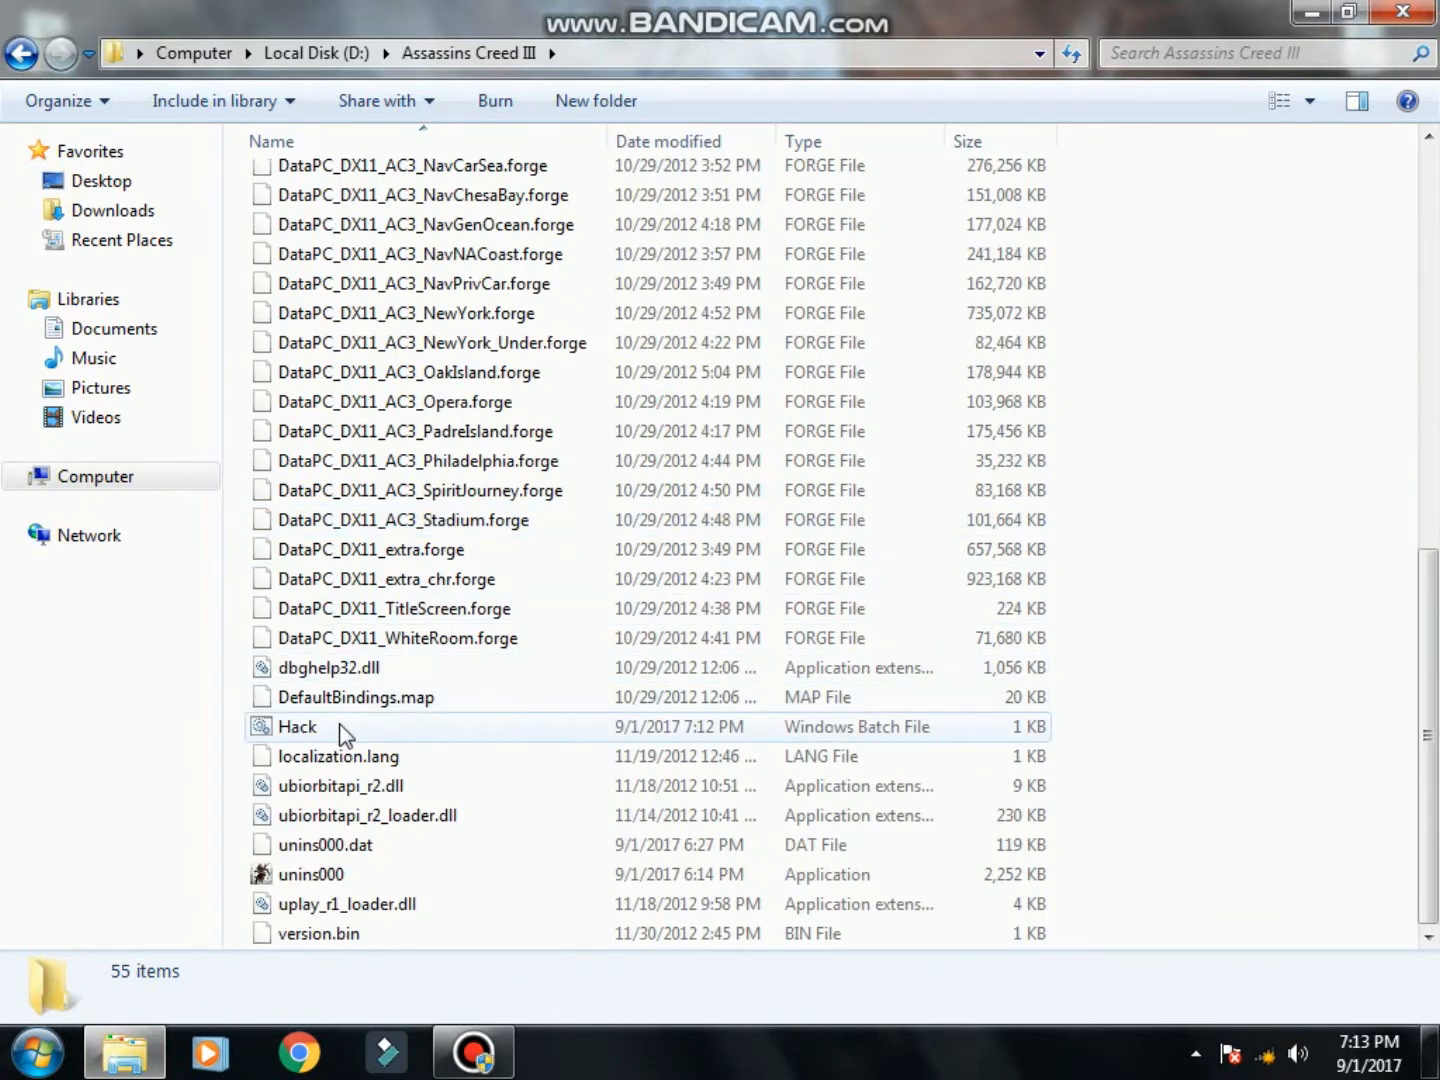
{"action": "mouse_move", "coordinate": [335, 730]}
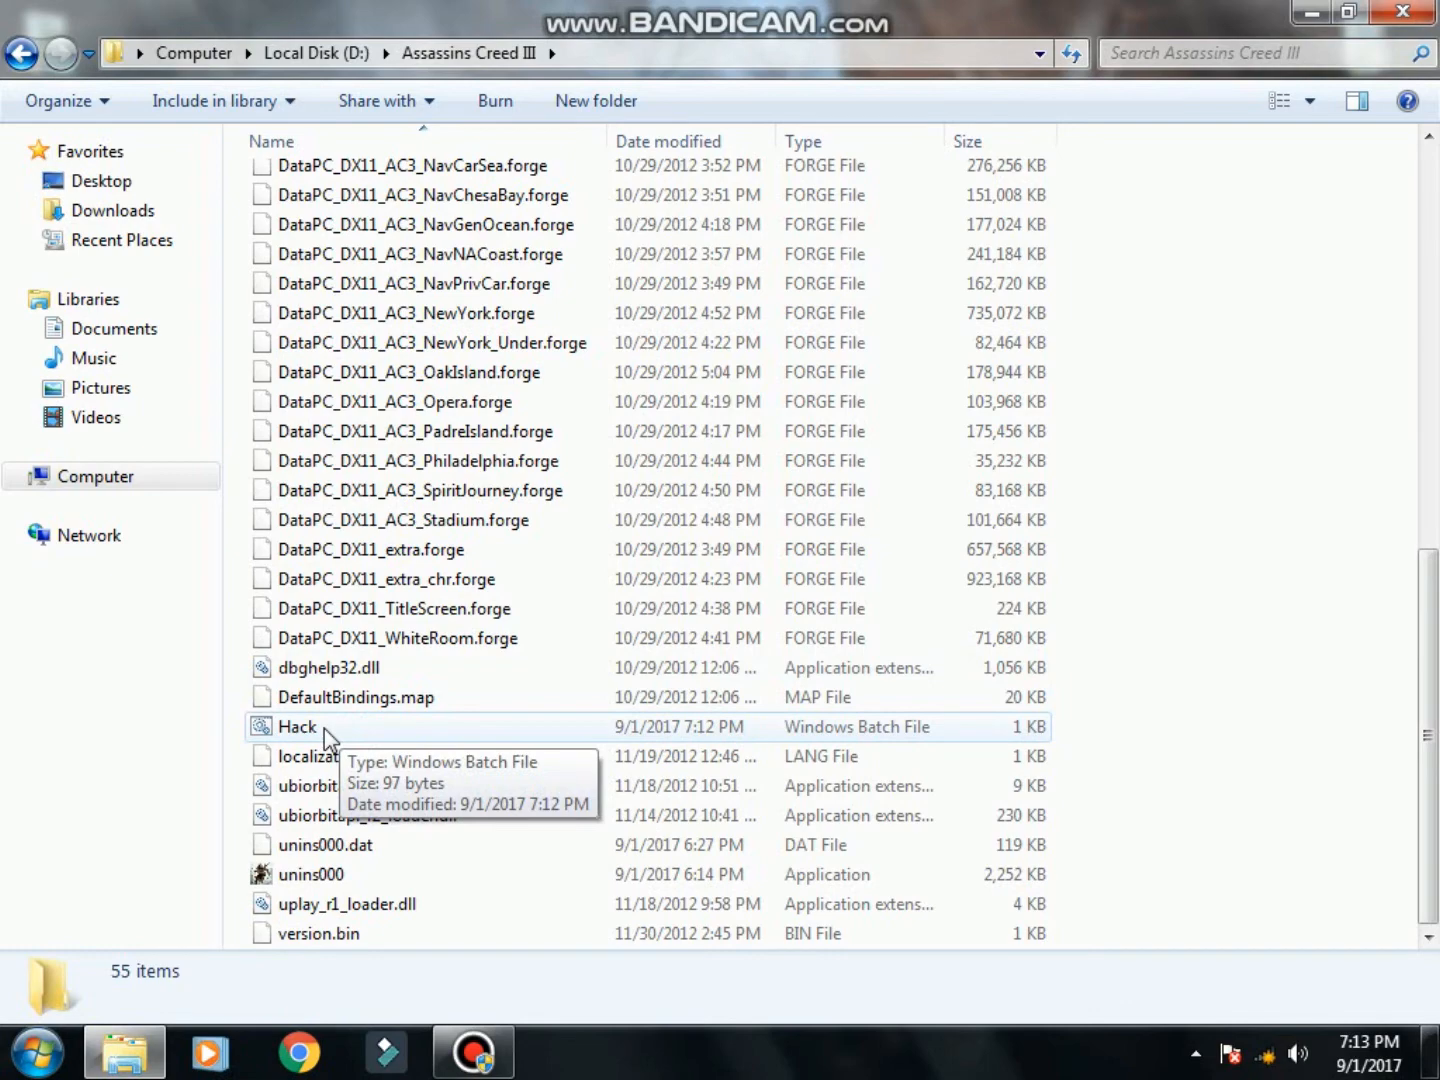
{"action": "right_click", "coordinate": [297, 726]}
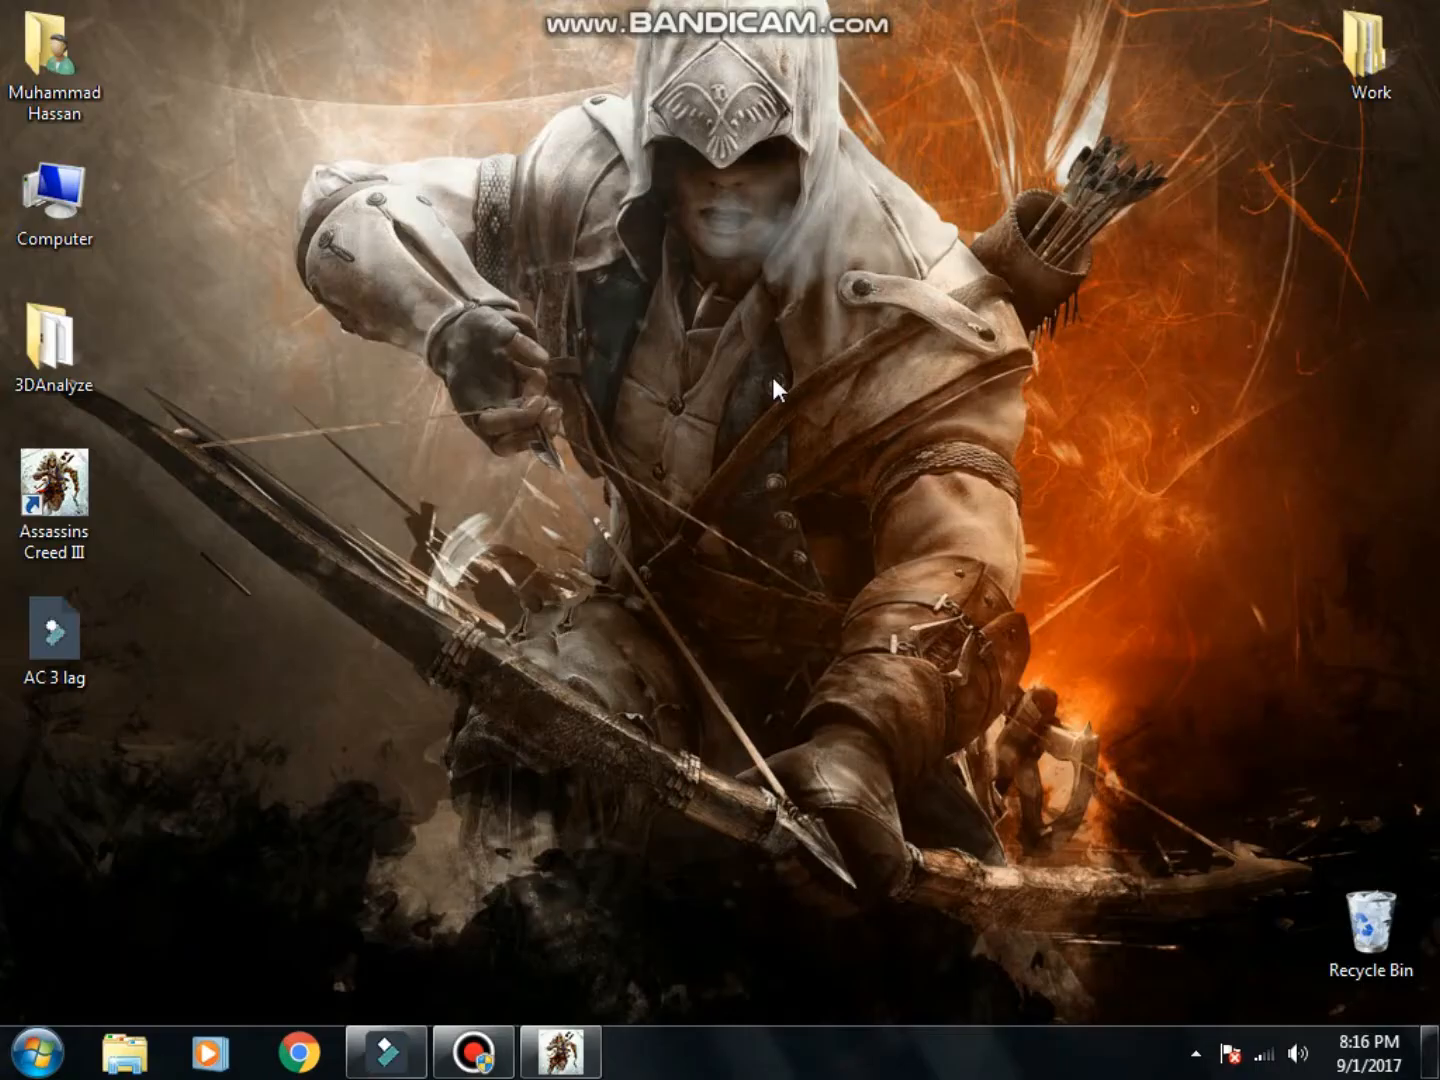
Set the game's AC3SP.exe process to High priority in Task Manager, then close it
{"action": "key", "text": "alt+tab"}
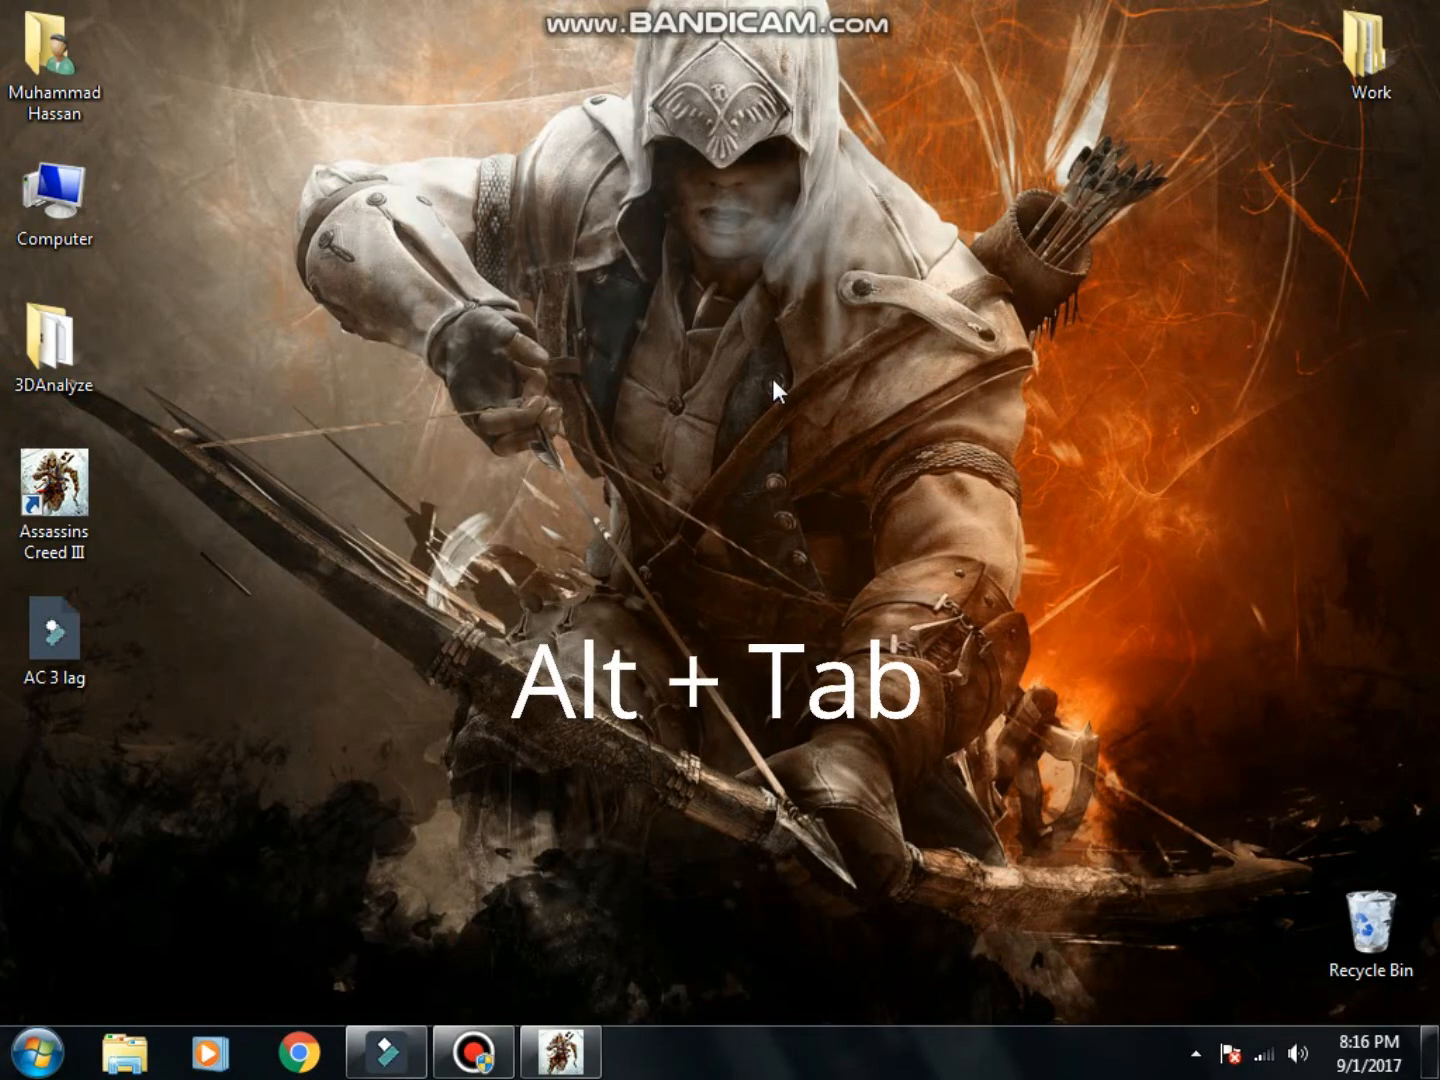
{"action": "mouse_move", "coordinate": [712, 391]}
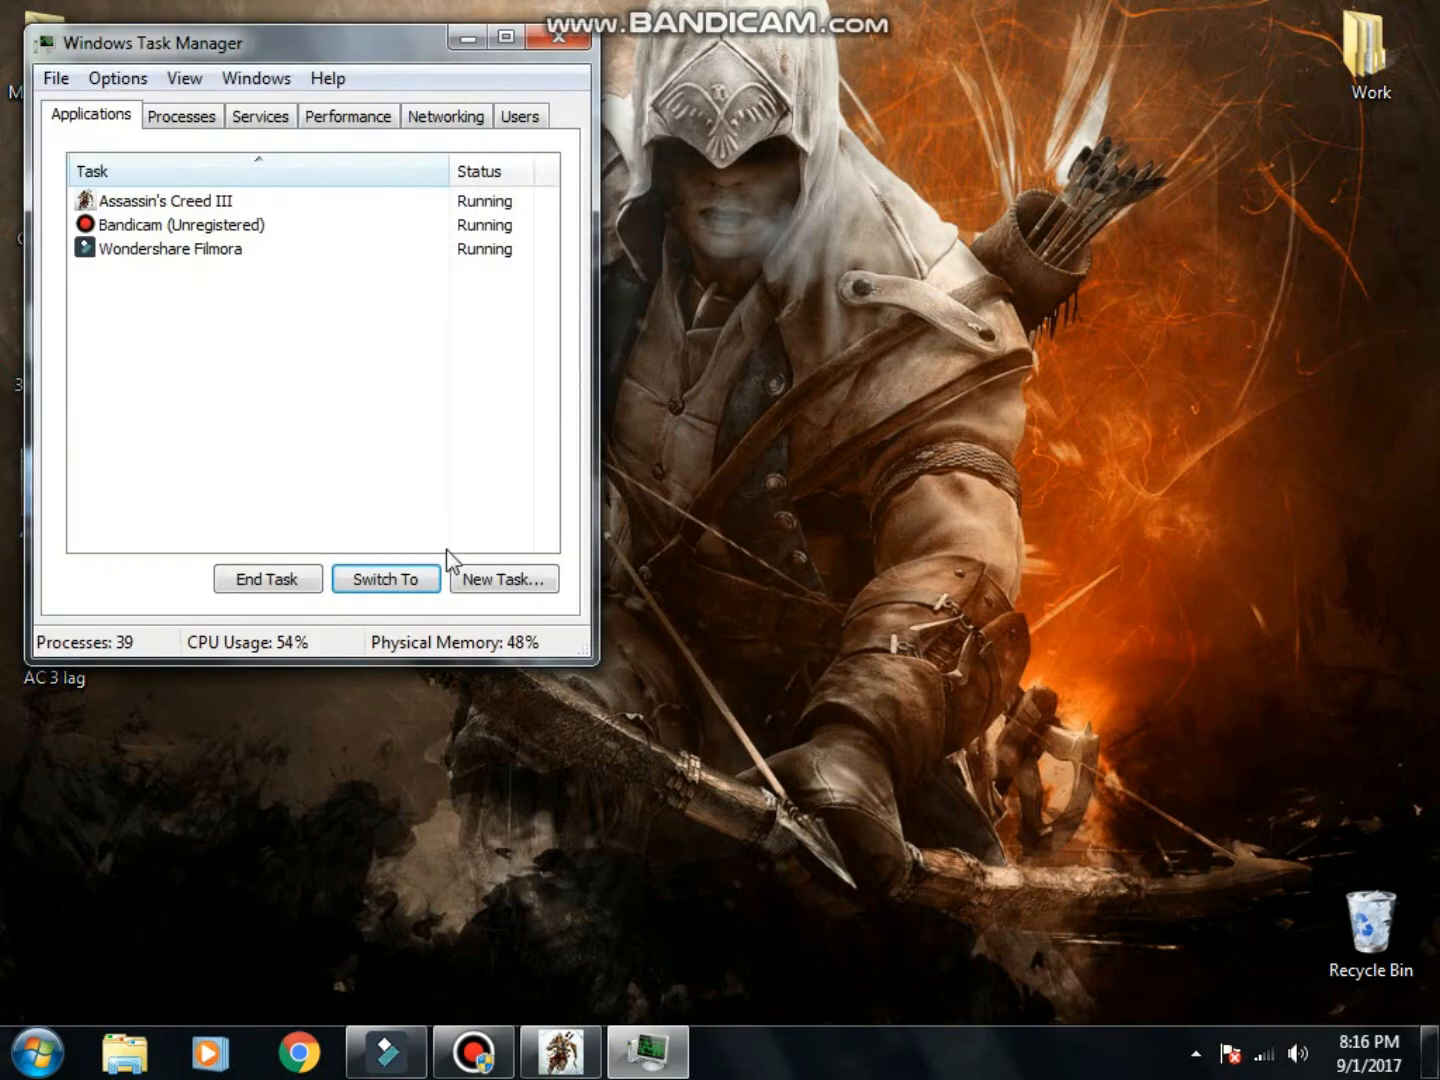
{"action": "right_click", "coordinate": [169, 200]}
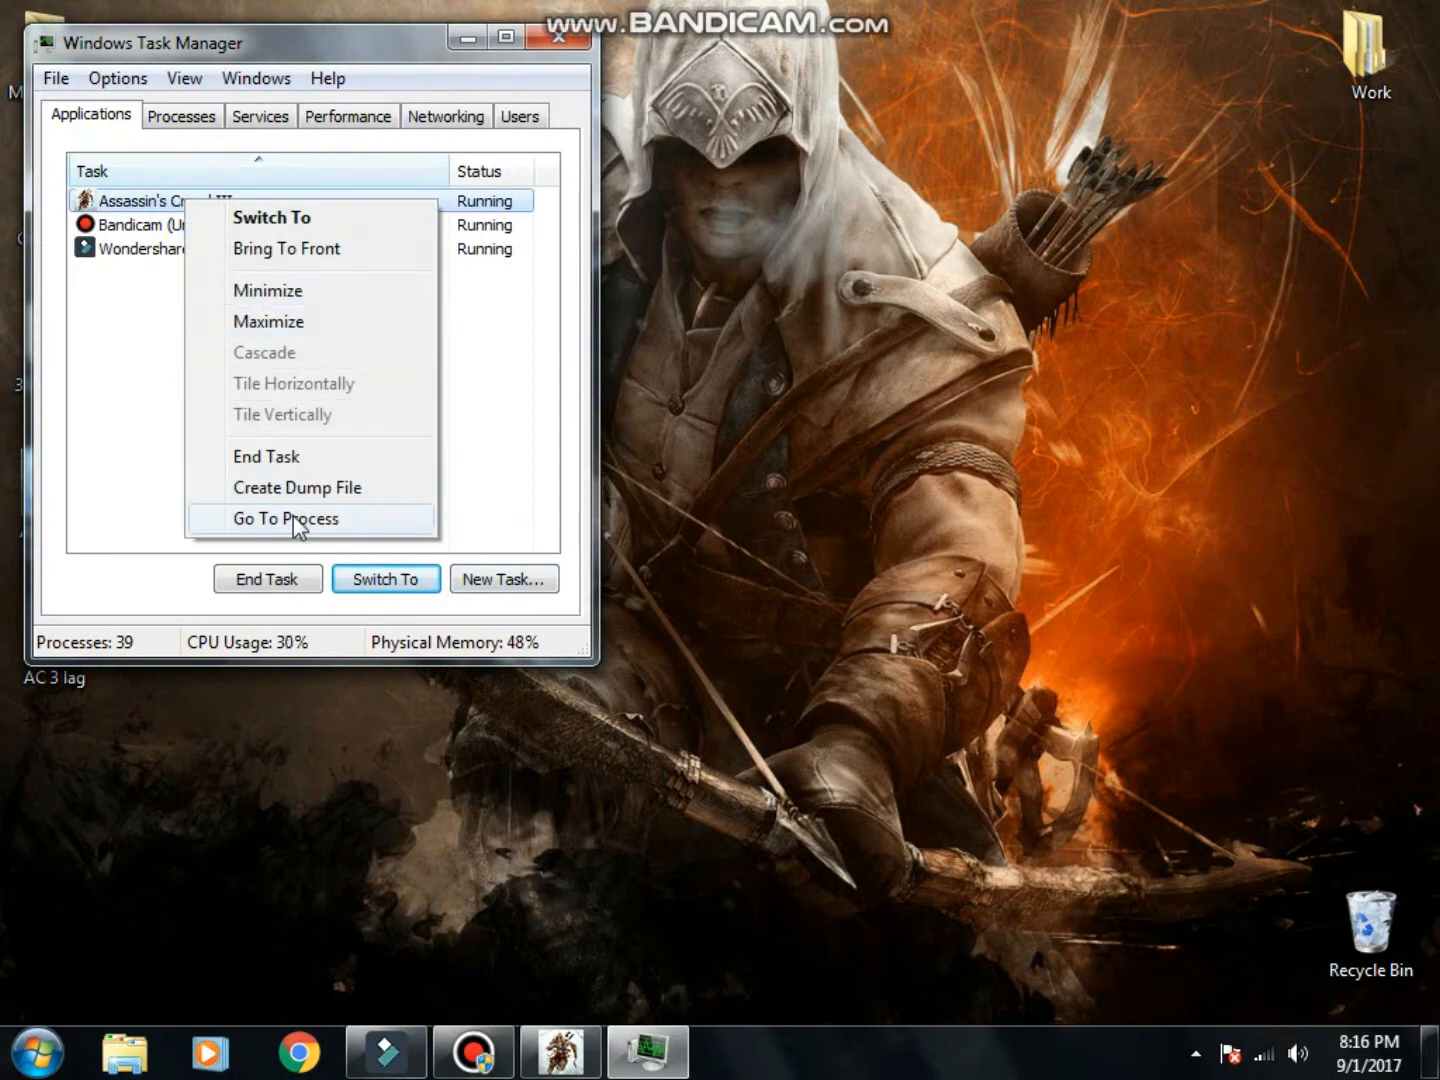
{"action": "left_click", "coordinate": [285, 518]}
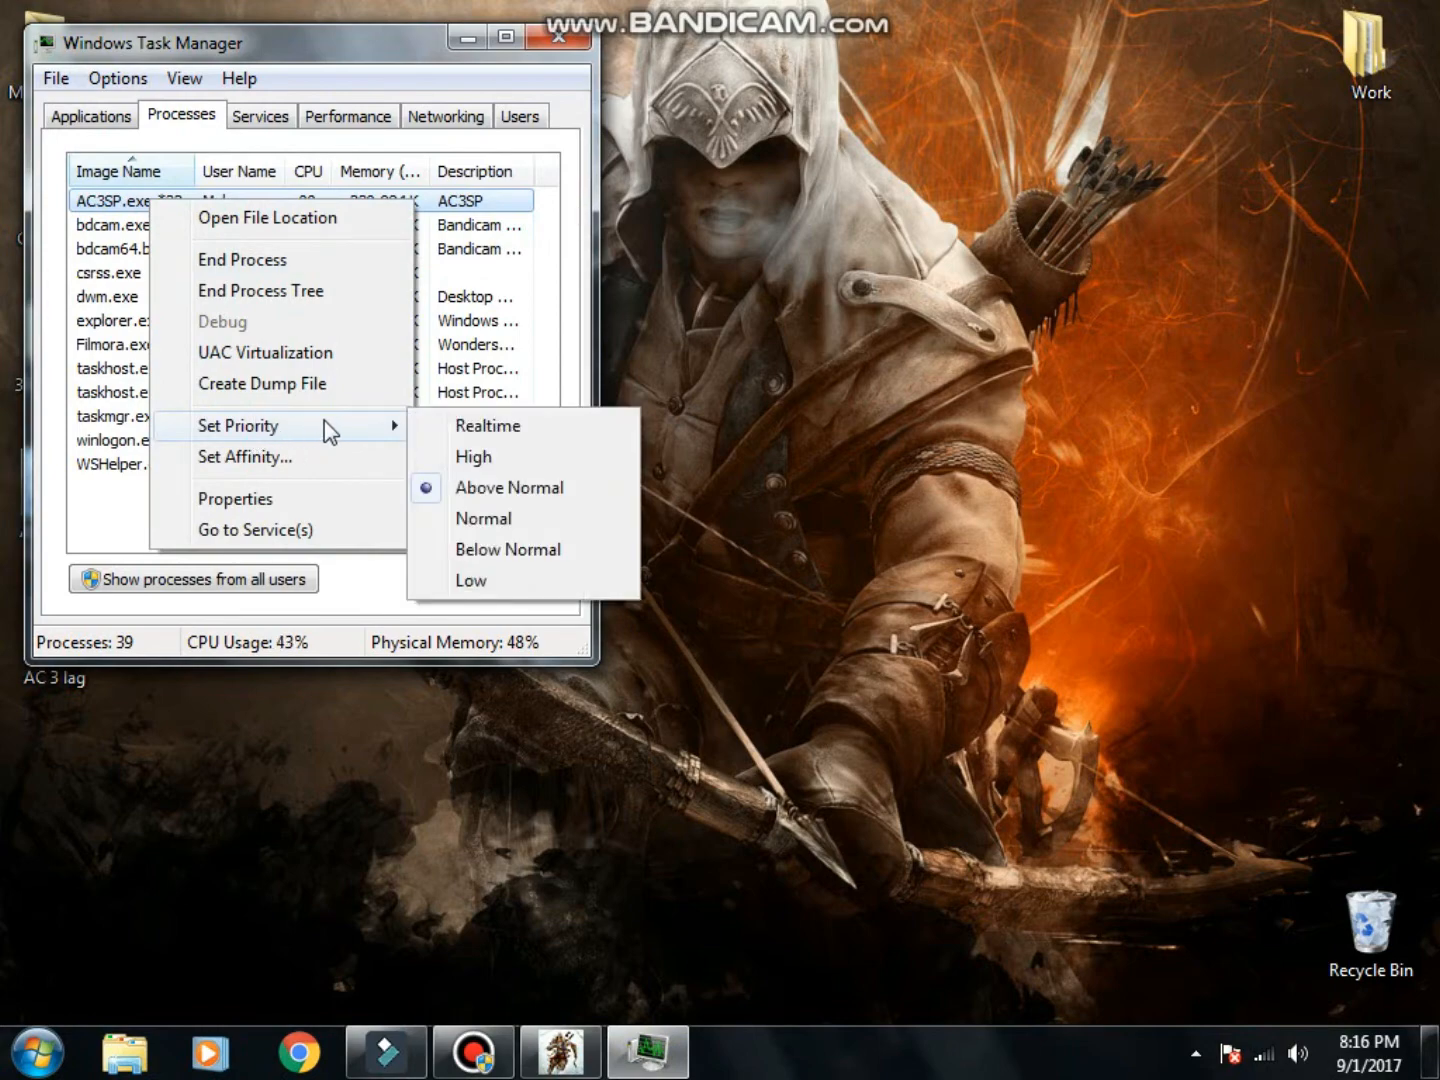
{"action": "left_click", "coordinate": [509, 487]}
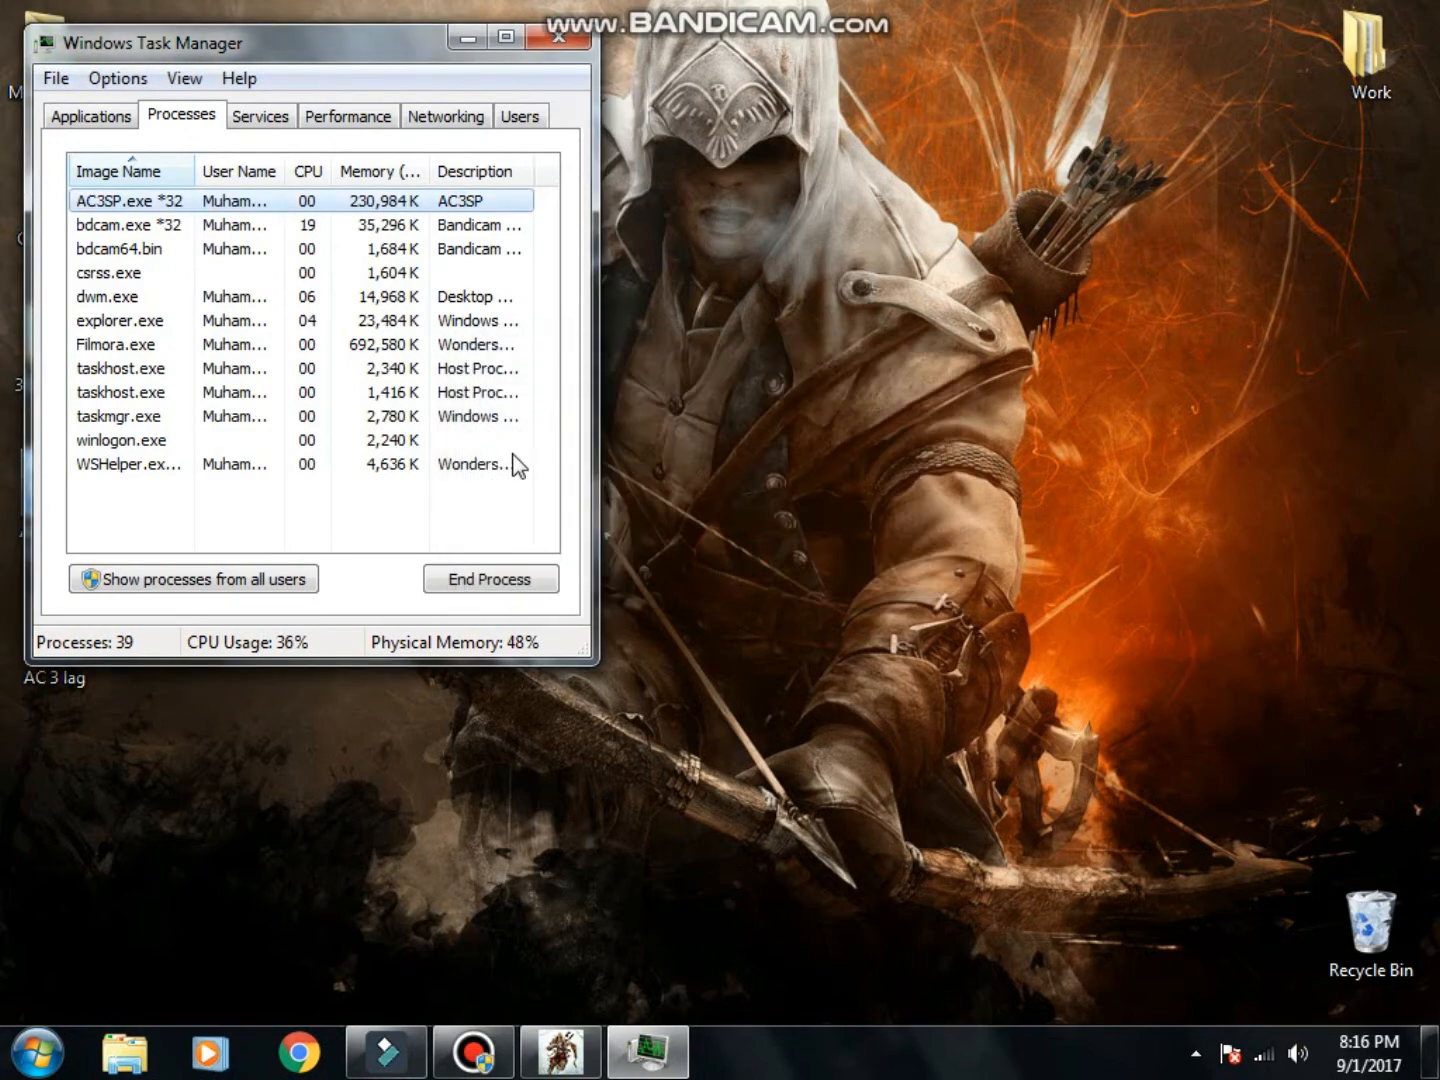
{"action": "left_click", "coordinate": [557, 38]}
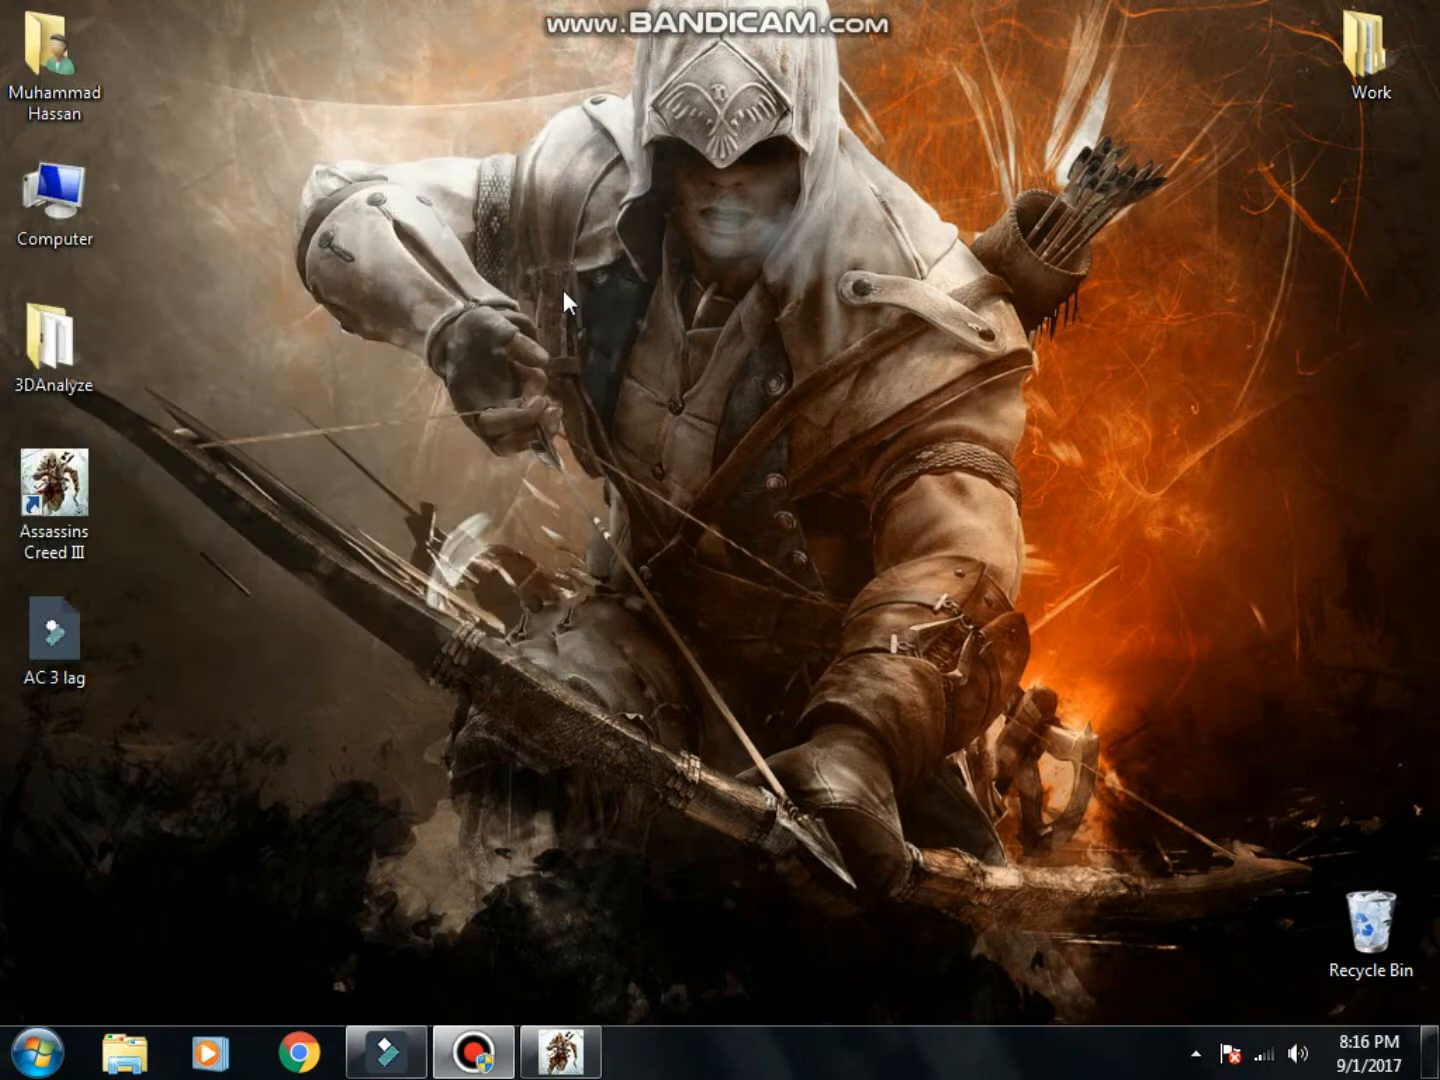
{"action": "mouse_move", "coordinate": [625, 385]}
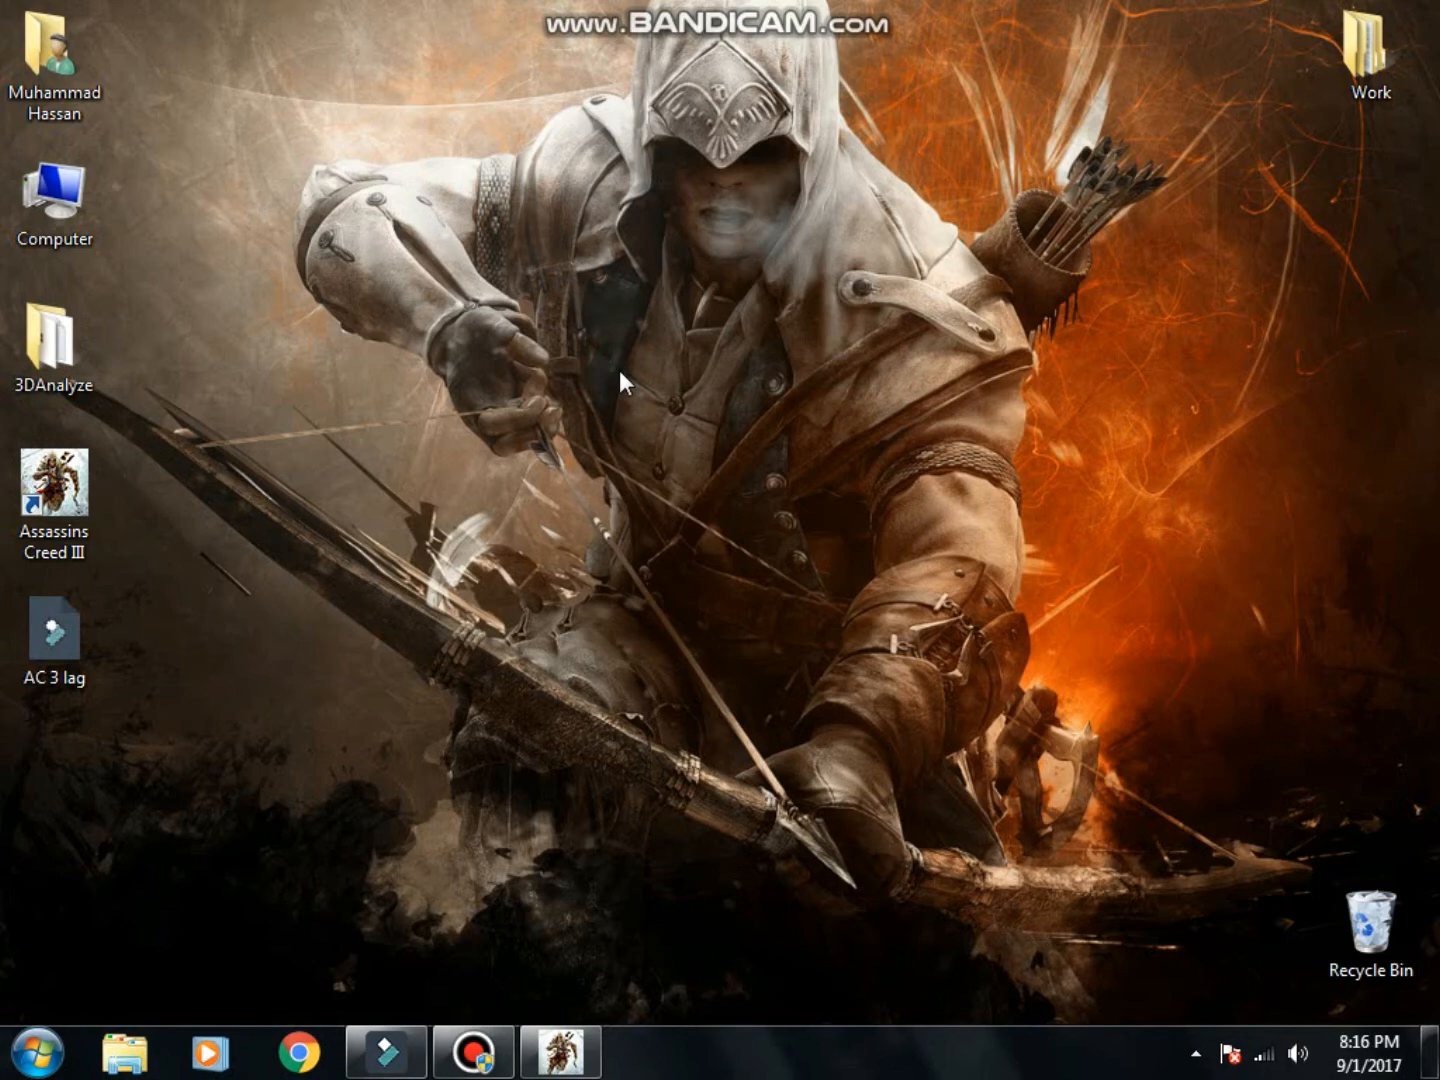